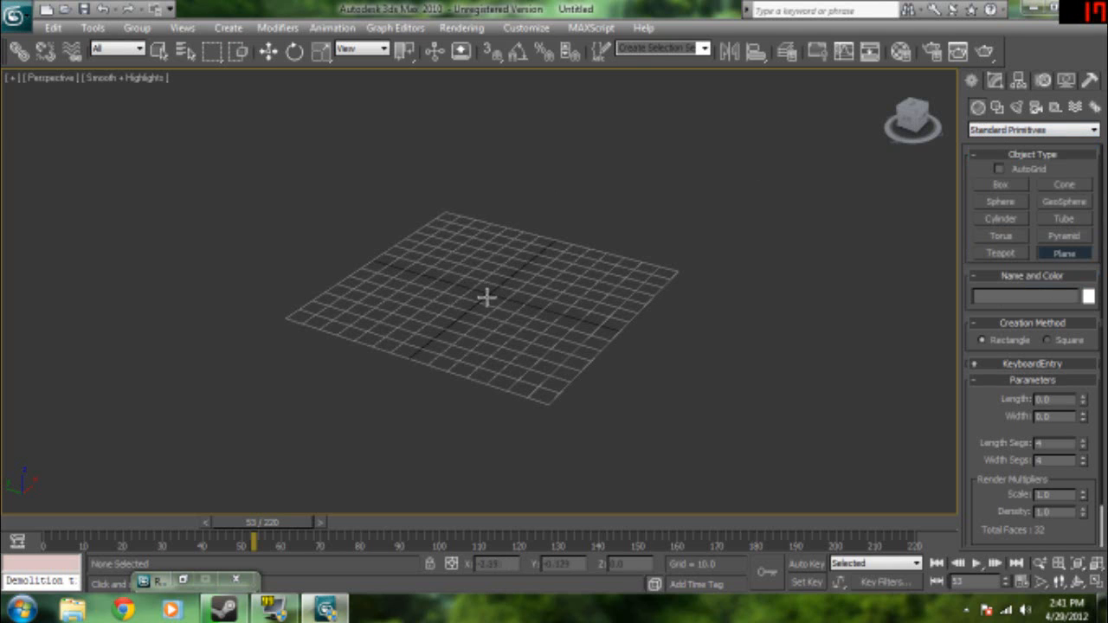
Draw a large ground plane and set its object colour to white.
drag(488, 298, 610, 362)
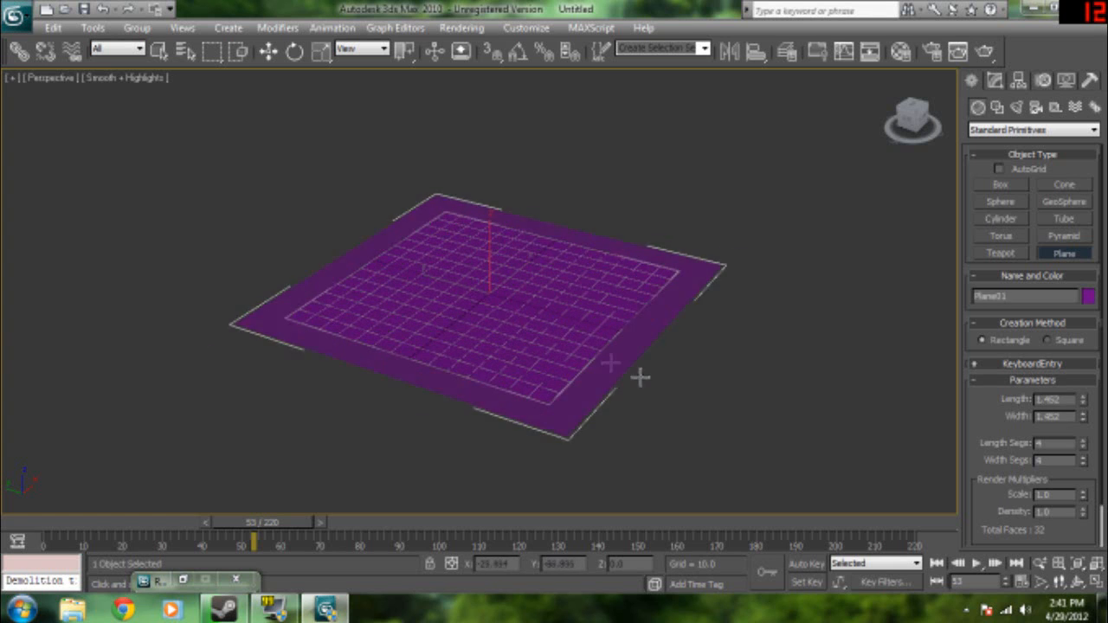
click(1087, 296)
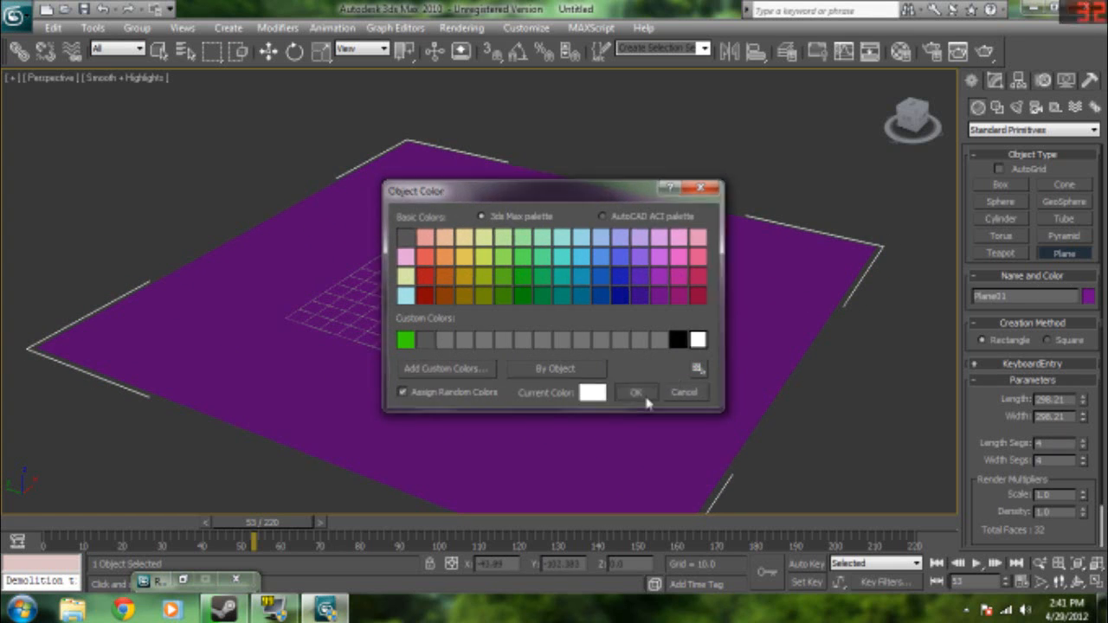
click(637, 391)
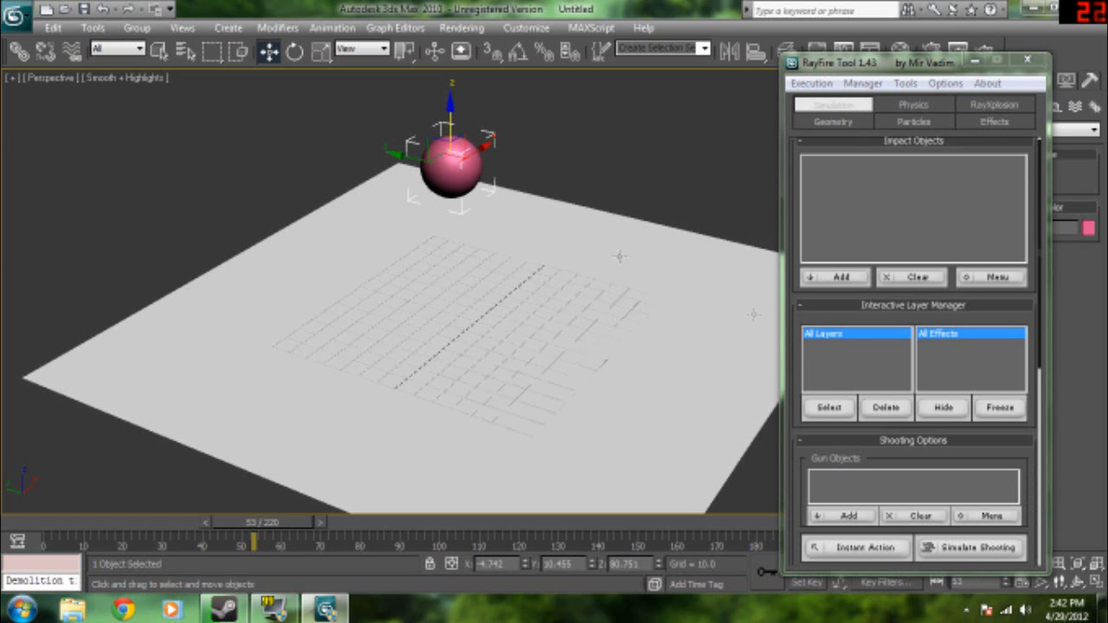
Switch the RayFire tool to its Physics settings.
click(833, 277)
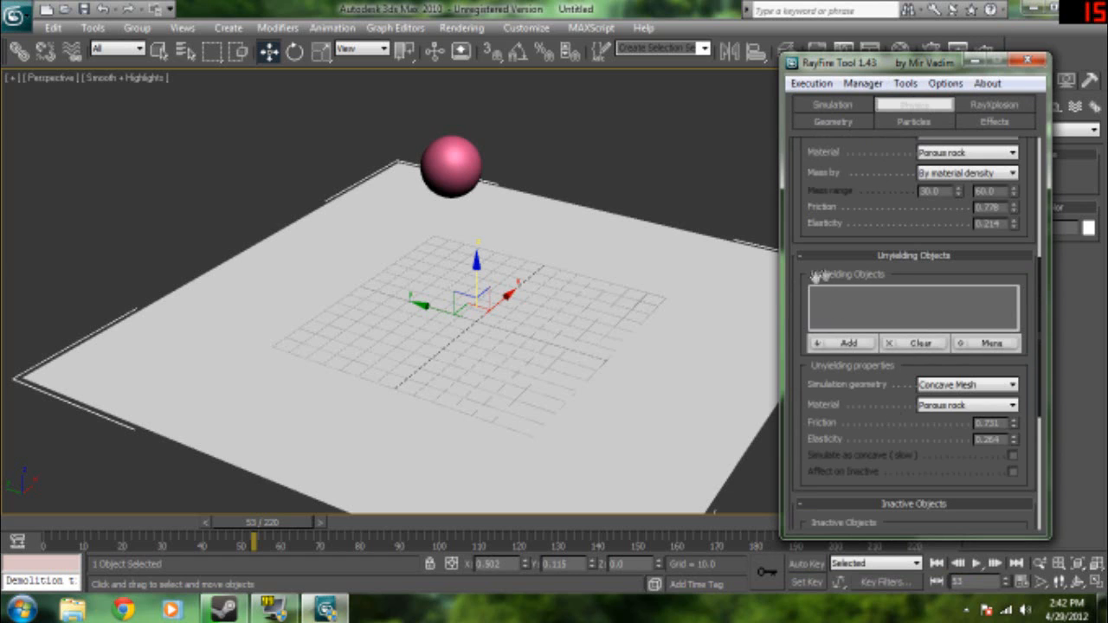
mouse_move(908, 280)
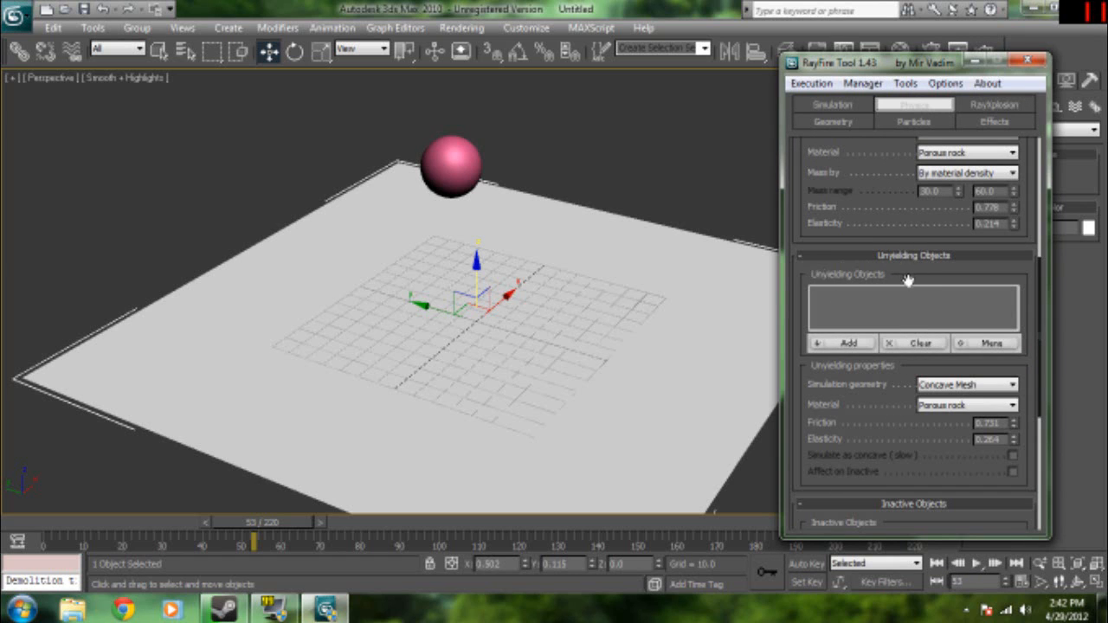
mouse_move(632, 388)
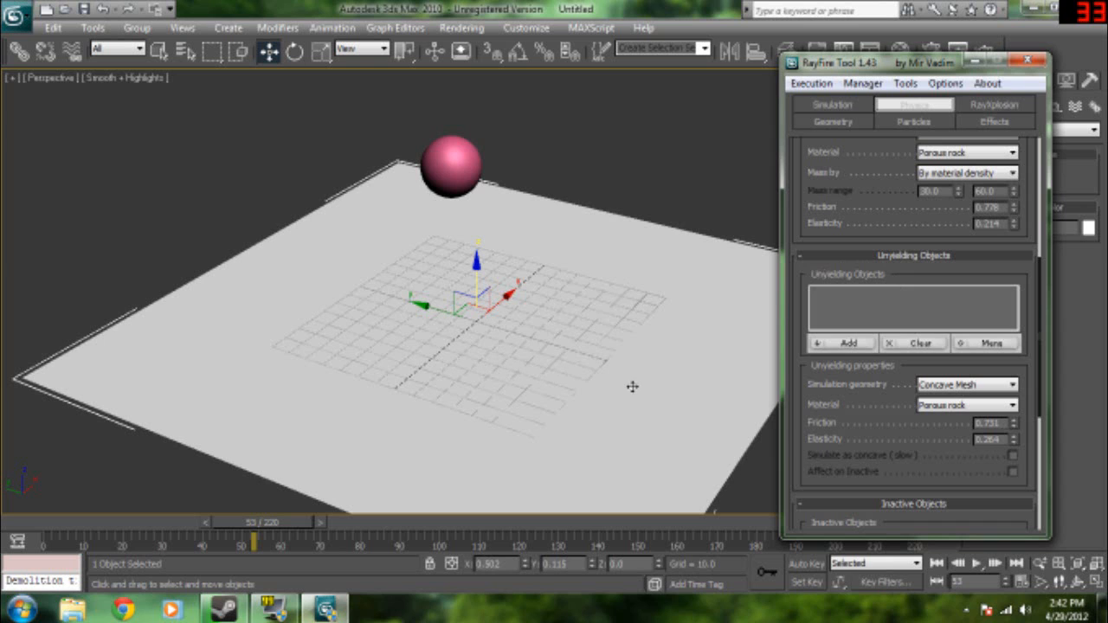
mouse_move(876, 379)
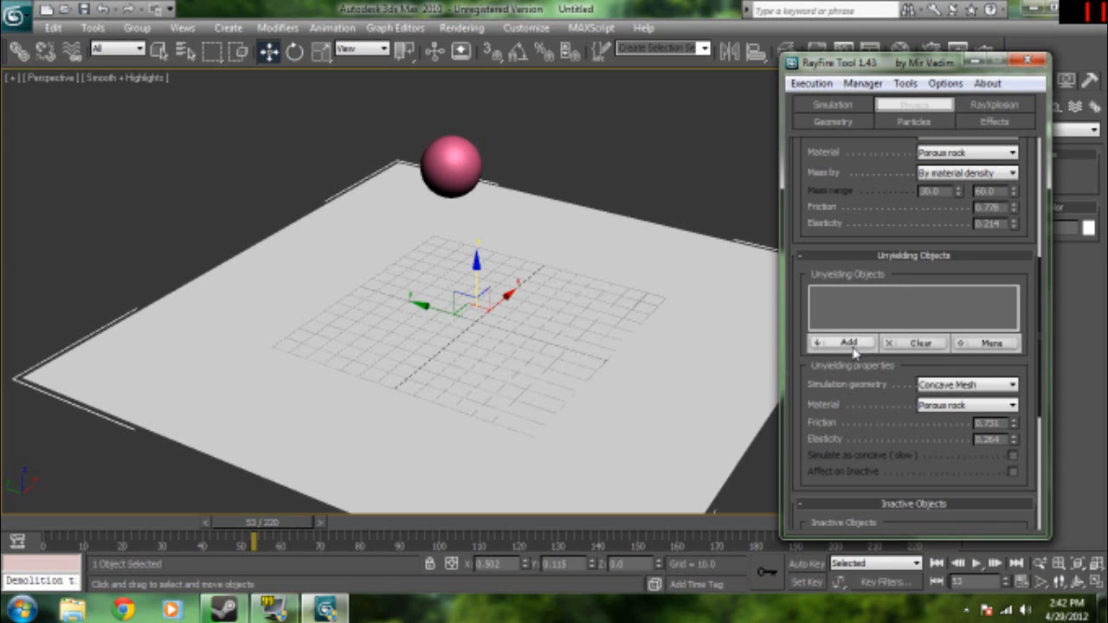
Add Plane01 to RayFire's Unyielding Objects list so the ground stays fixed.
click(841, 343)
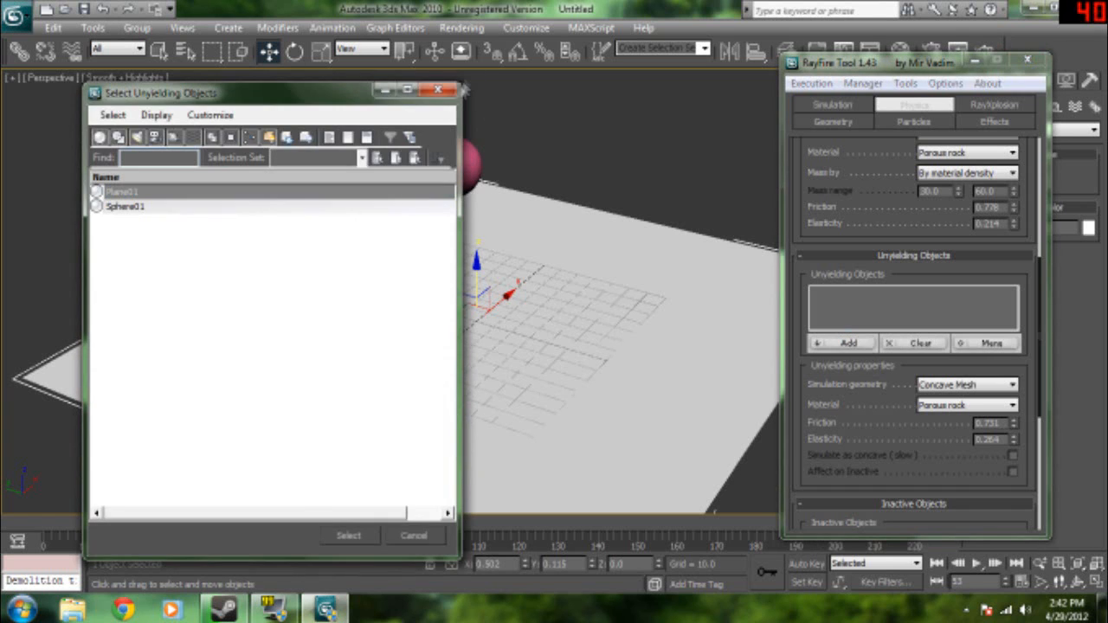
click(348, 535)
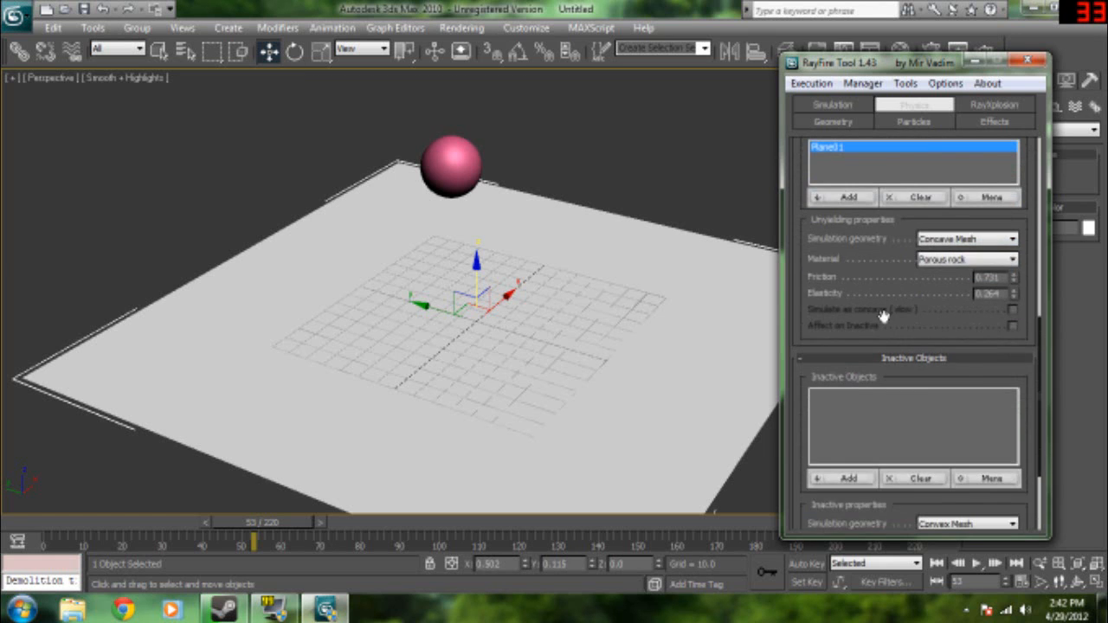
scroll(down, 3)
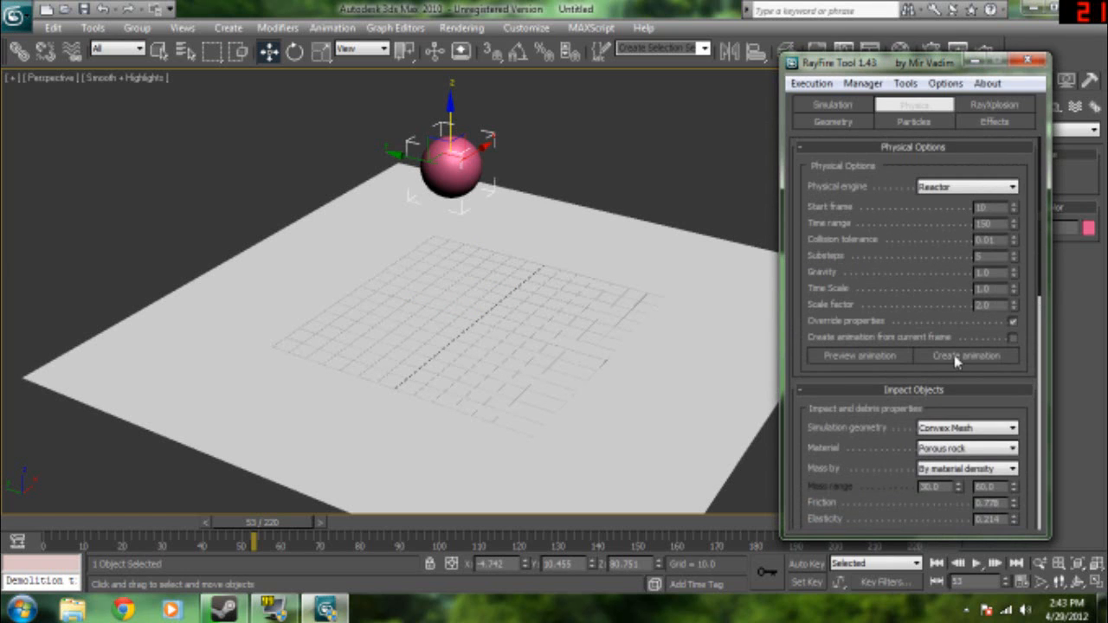
Create the physics animation of the ball falling and scrub through its frames.
click(966, 357)
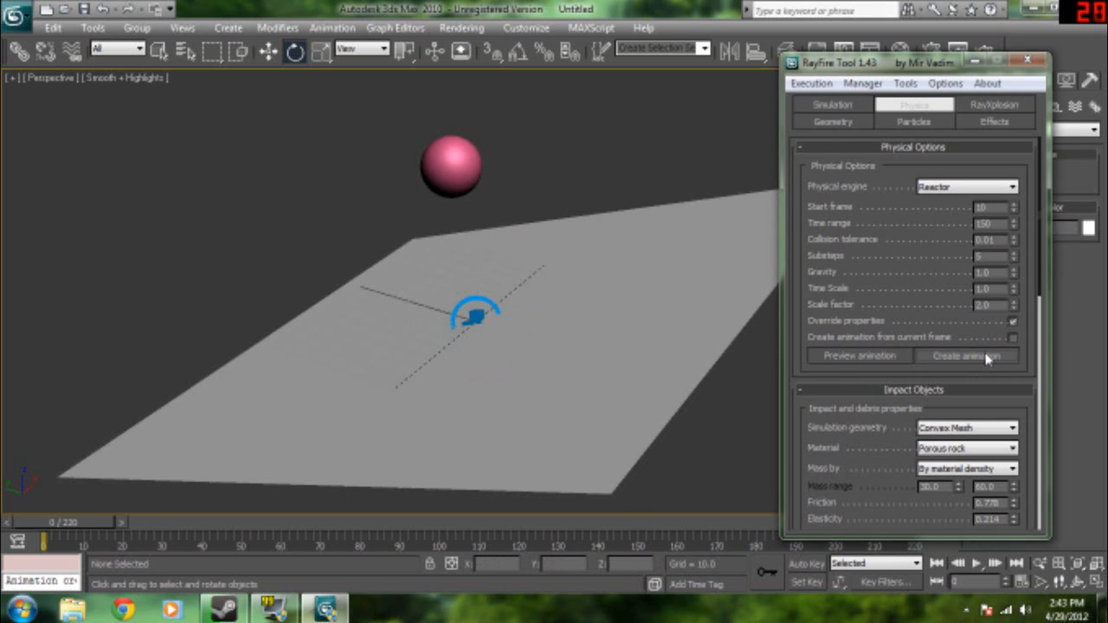
click(966, 357)
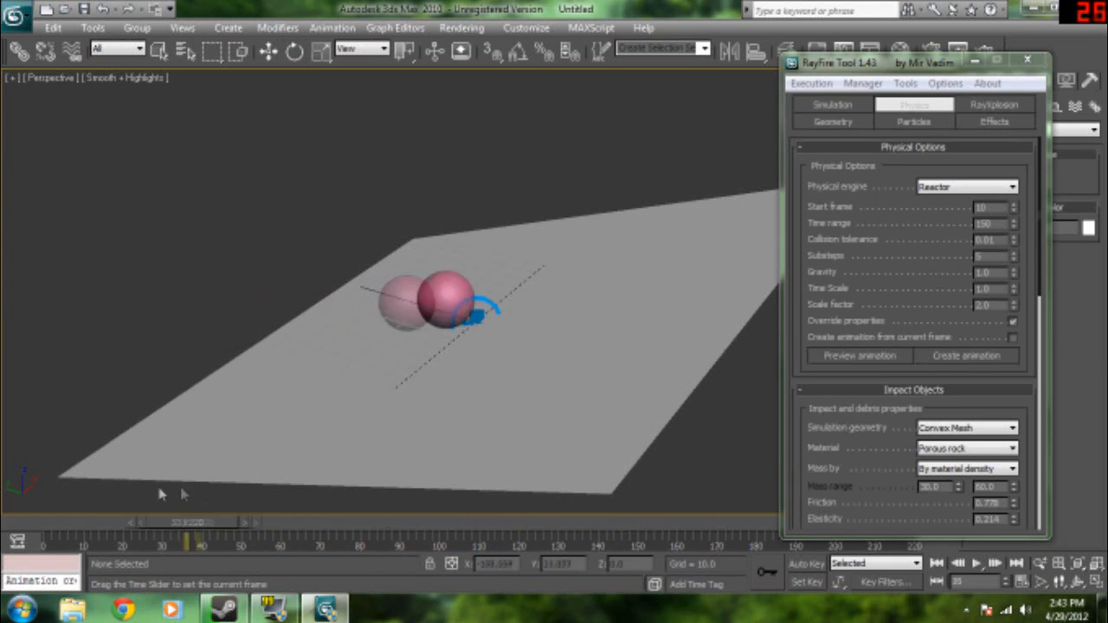
click(977, 565)
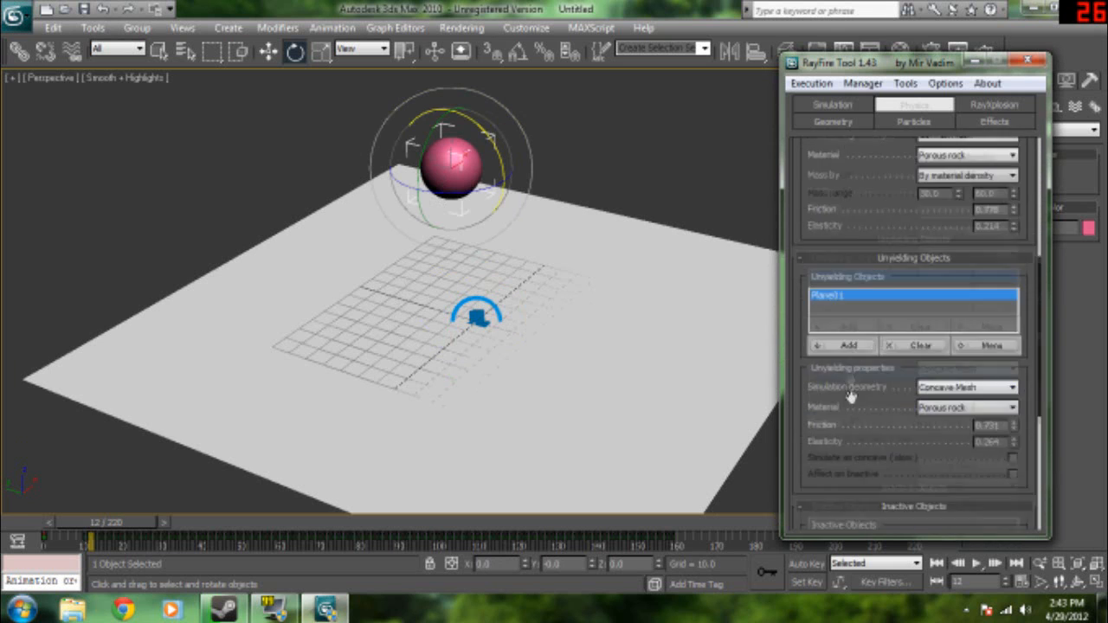
Run Simulate Demolition from RayFire's Reactor Demolition options.
click(994, 104)
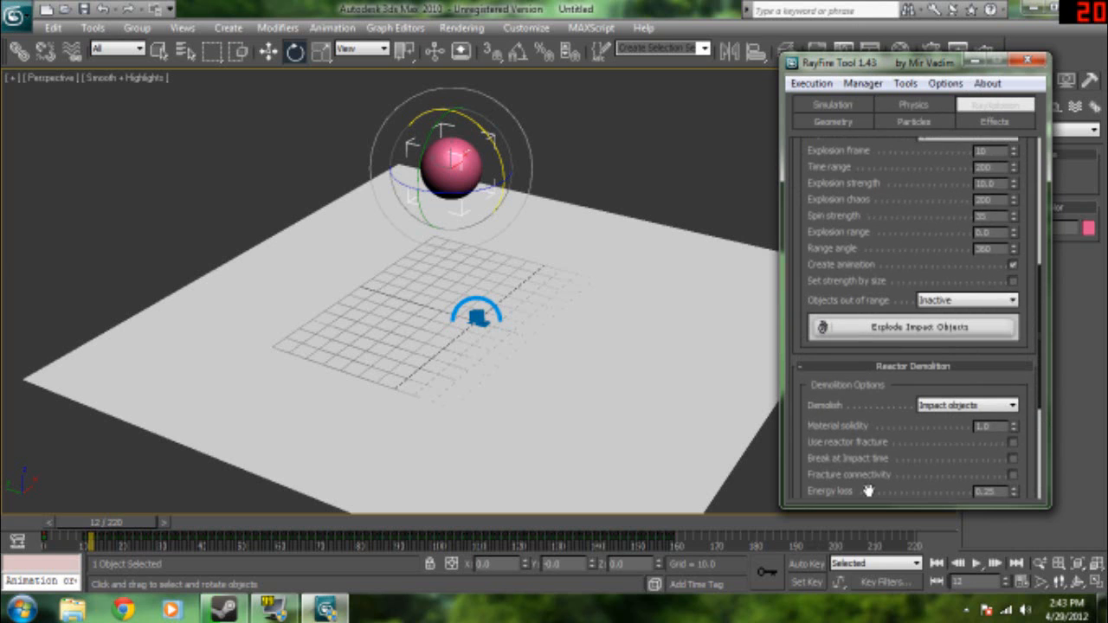
scroll(down, 3)
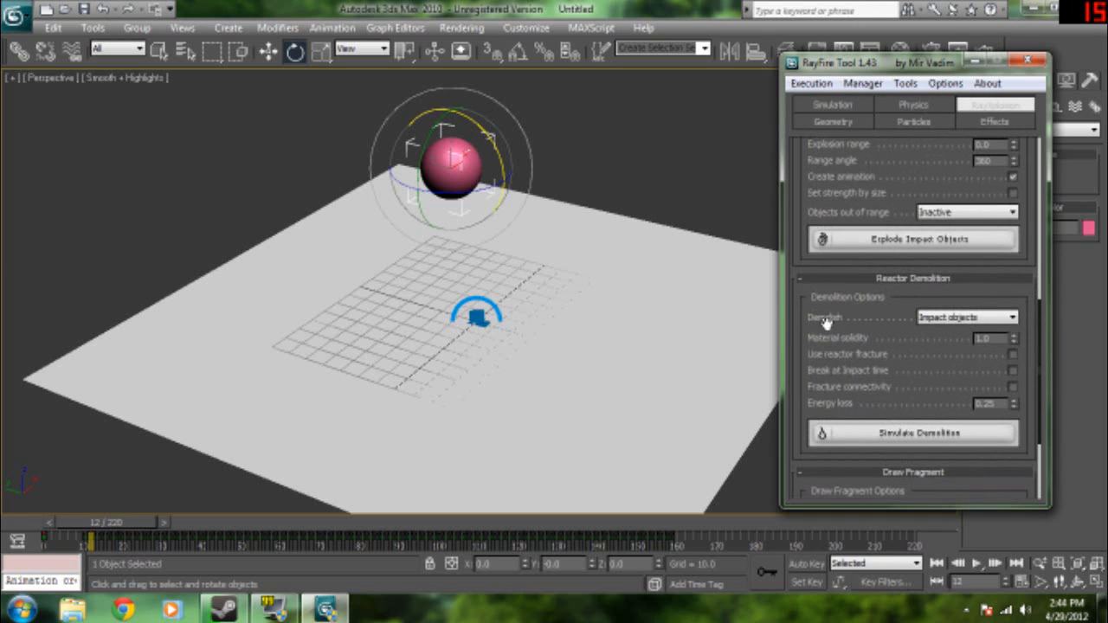
mouse_move(907, 460)
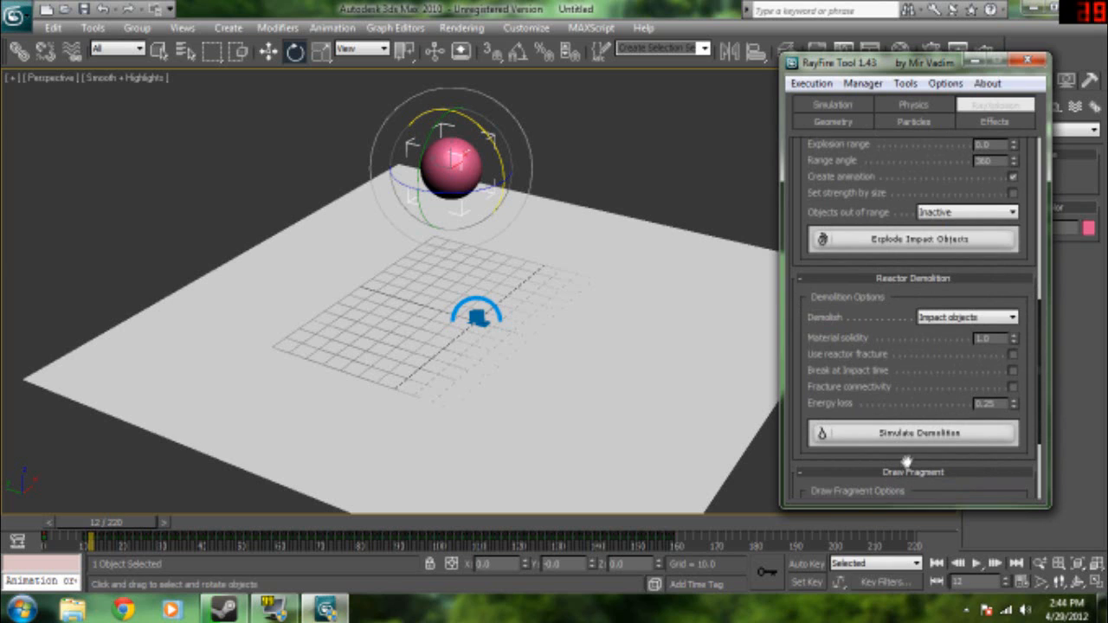
mouse_move(904, 439)
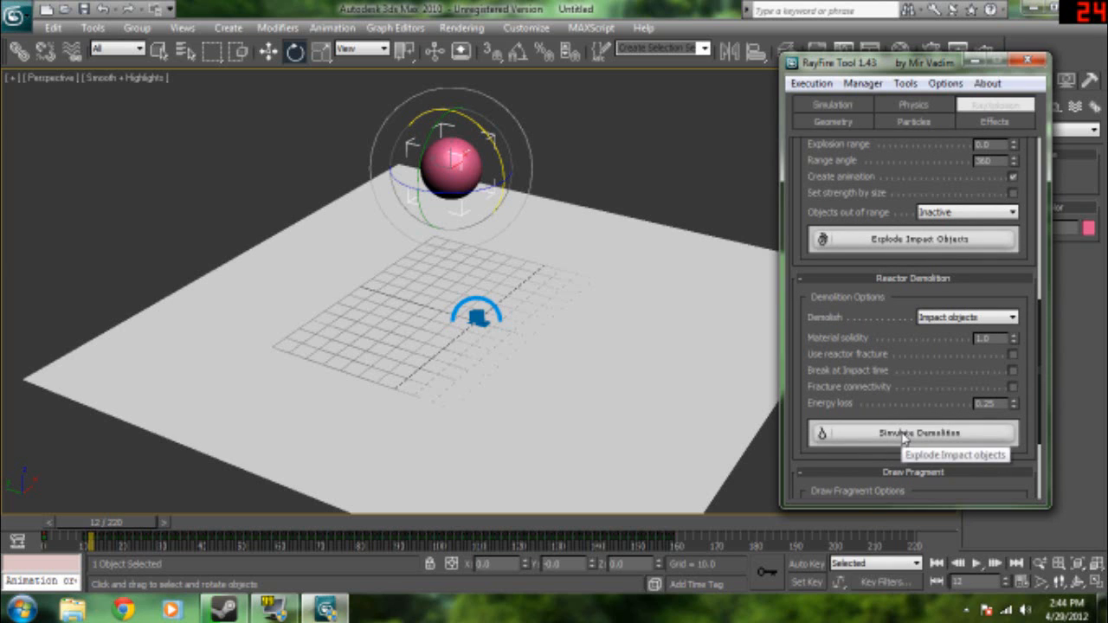
click(911, 433)
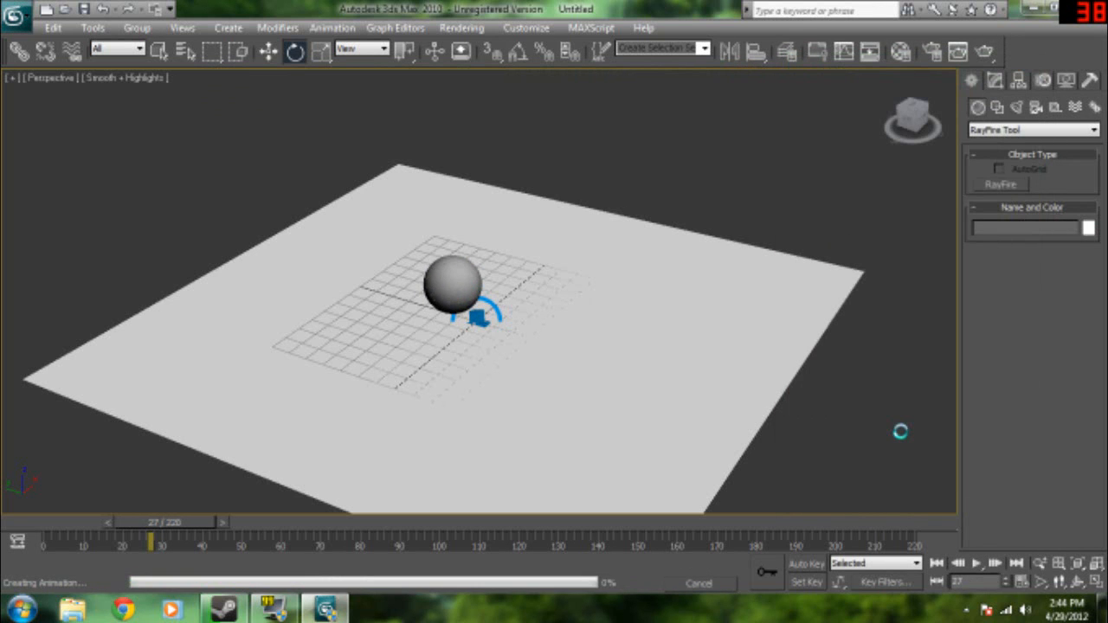
Return the timeline to frame 0 once the demolition animation is built.
click(912, 432)
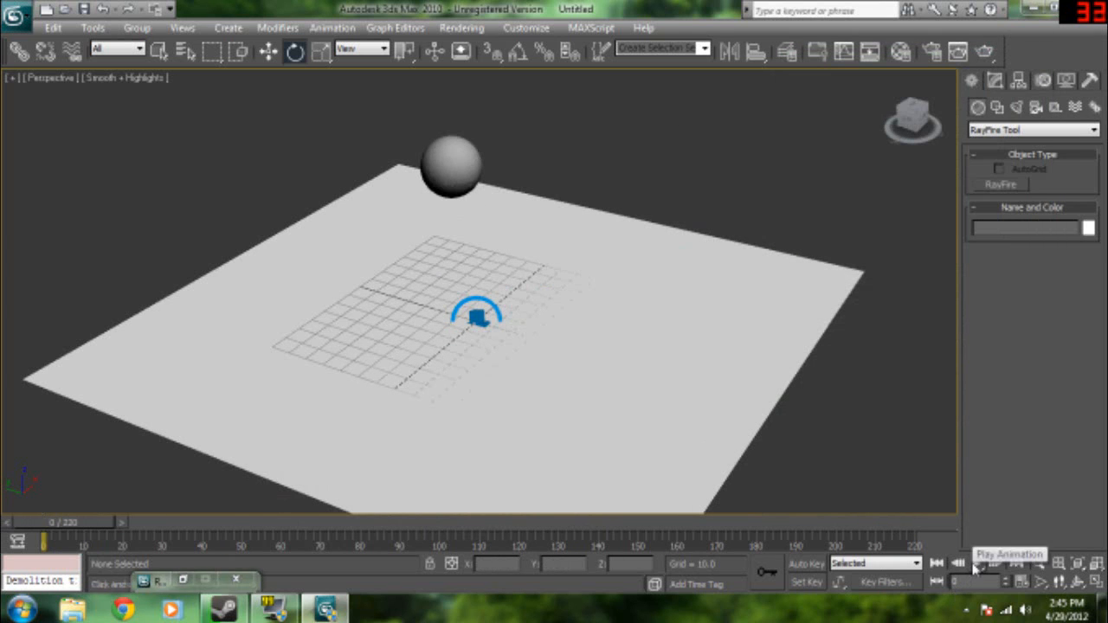
Play back the shattering animation, stopping and replaying it to review.
click(976, 564)
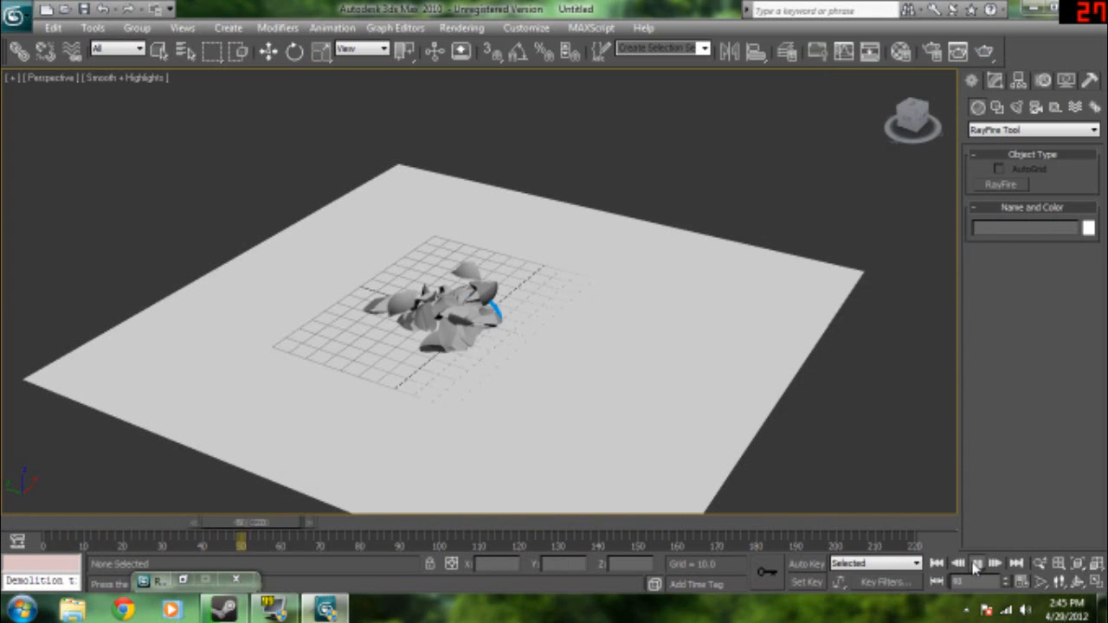
click(960, 564)
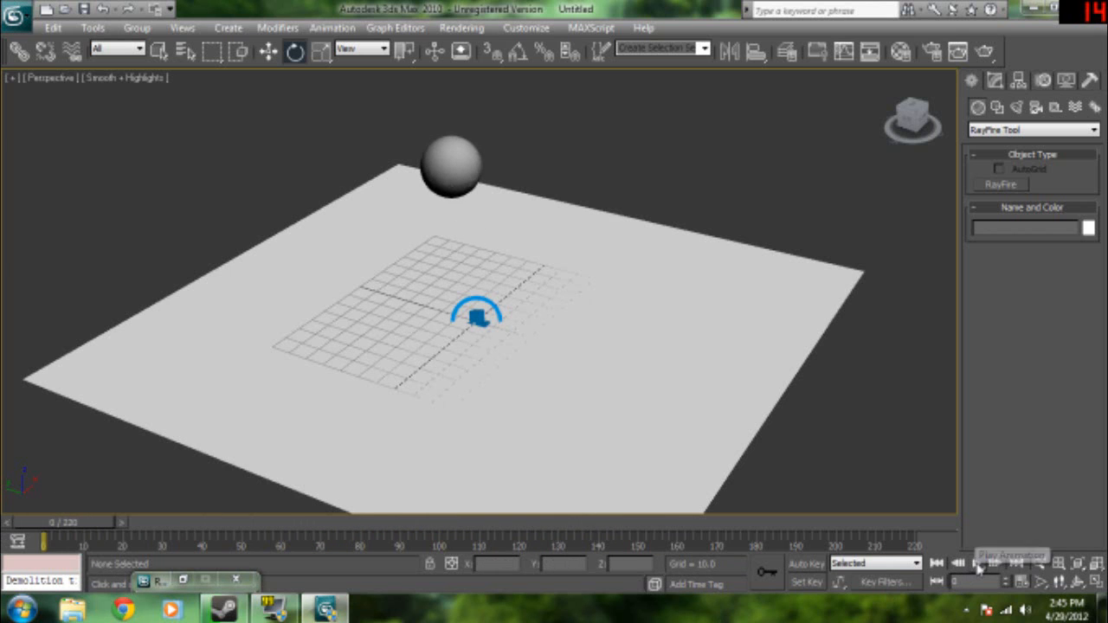
click(976, 564)
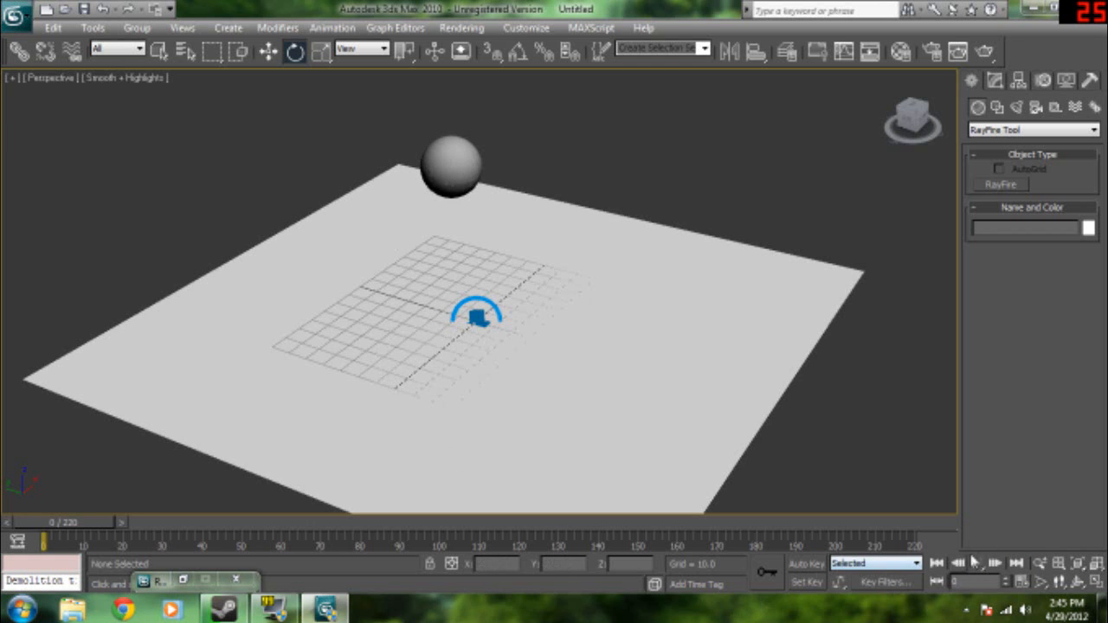
click(976, 563)
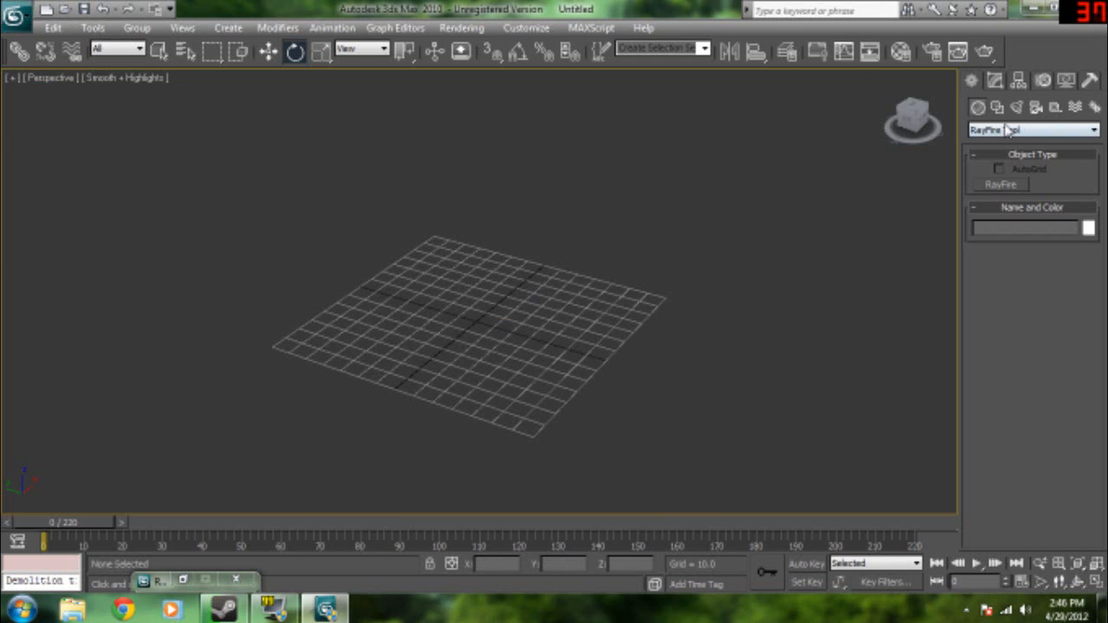
Reset the scene and switch the Create panel back to Standard Primitives.
click(1032, 128)
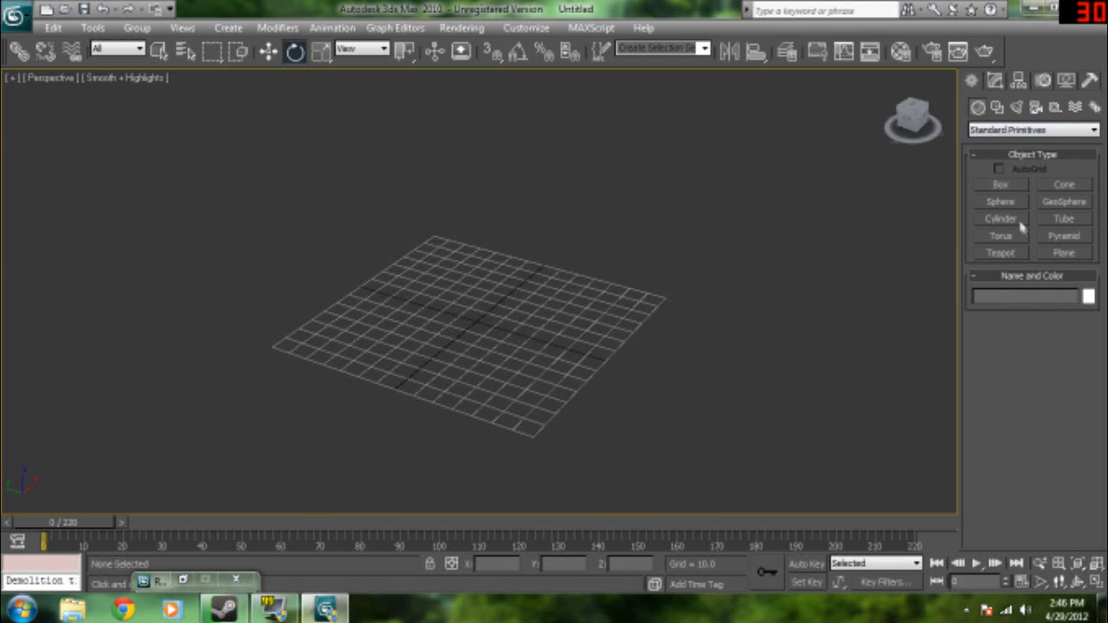
click(1063, 252)
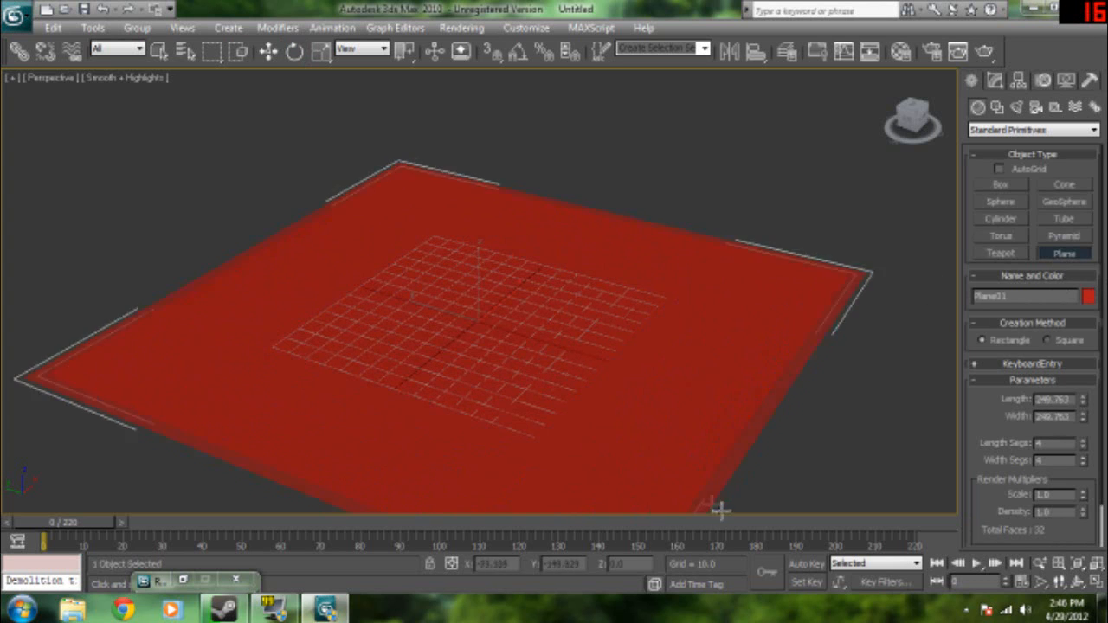
Colour the new ground plane white and build a gray box wall standing on it.
click(1089, 296)
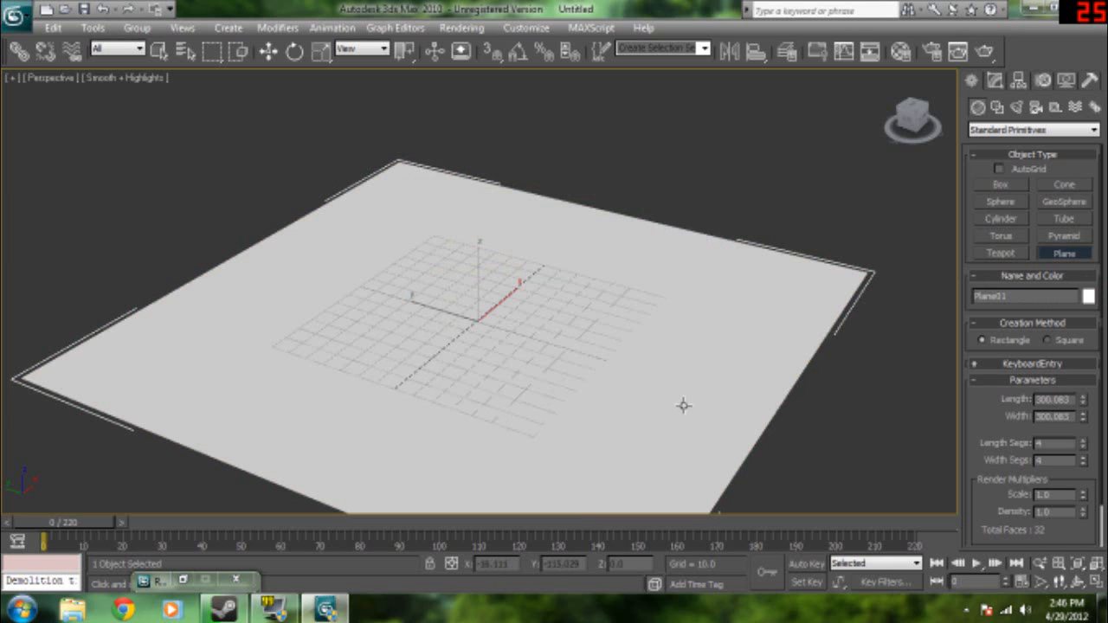
drag(684, 405, 672, 382)
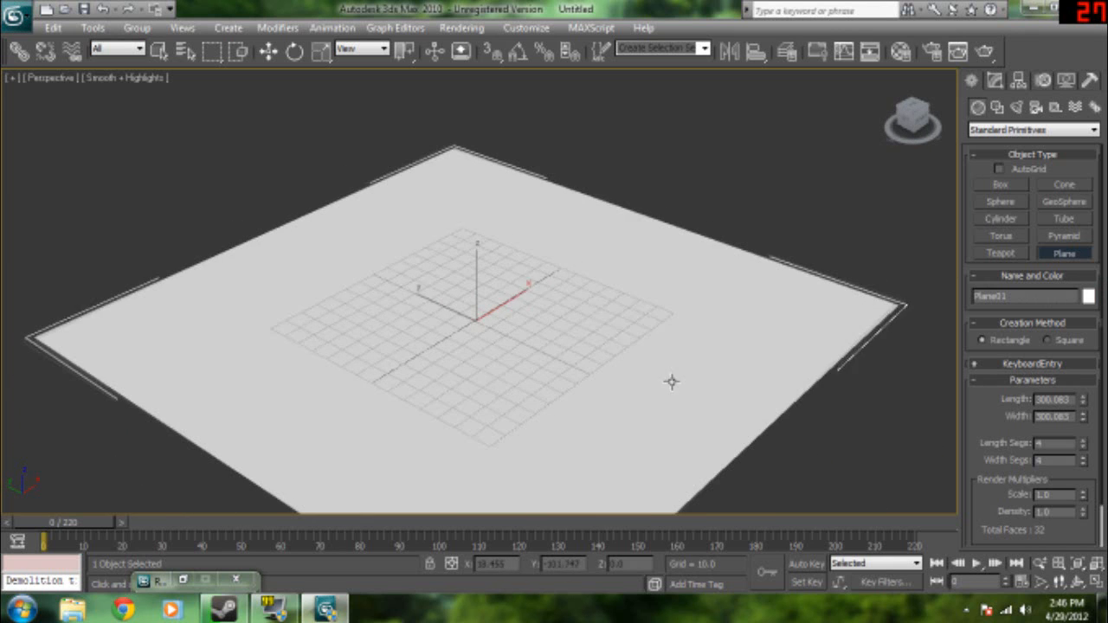
click(1001, 184)
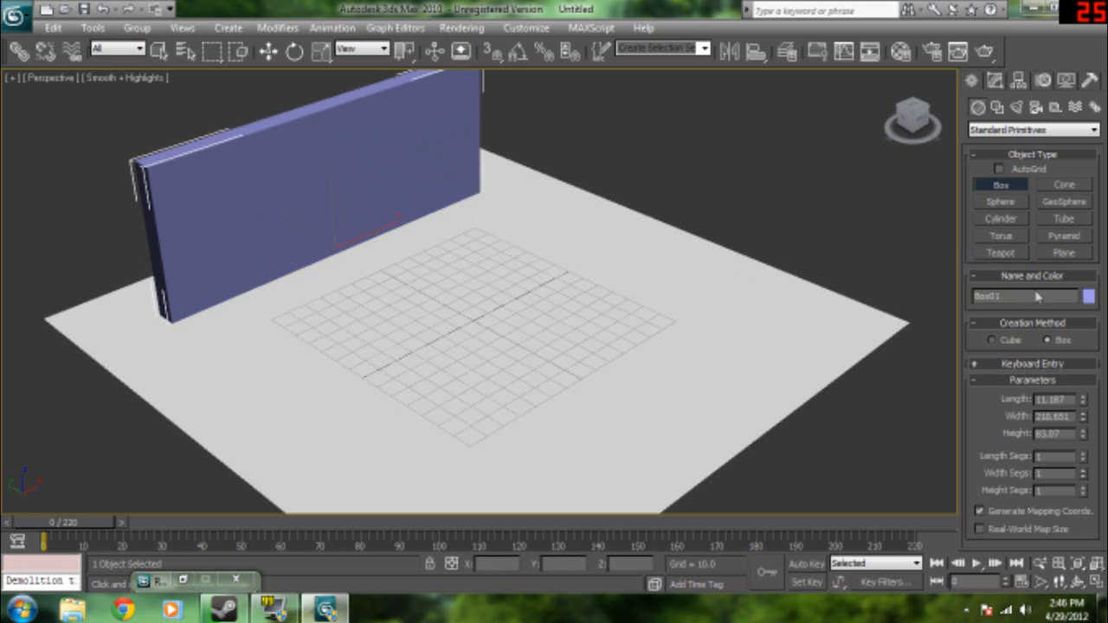
click(1087, 296)
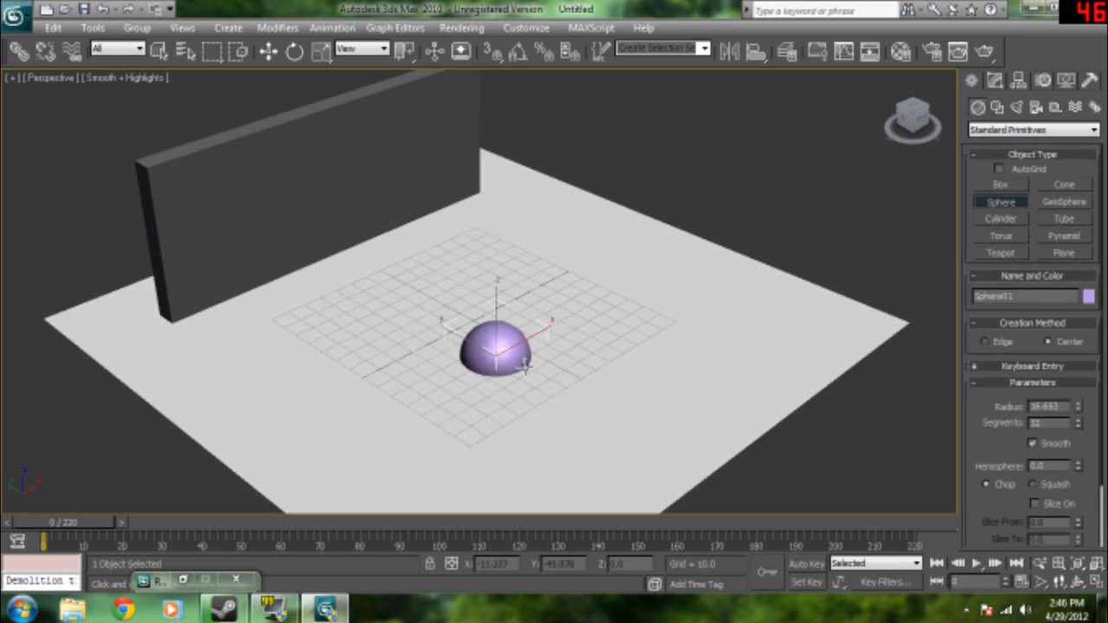
Give the new sphere a red object colour.
click(1087, 296)
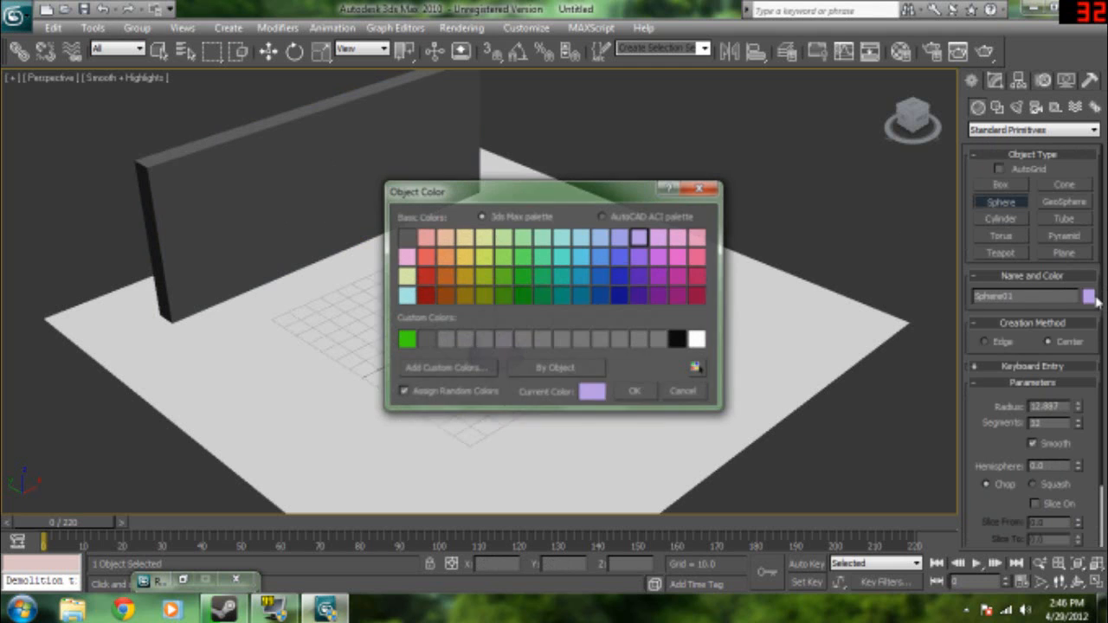
click(426, 296)
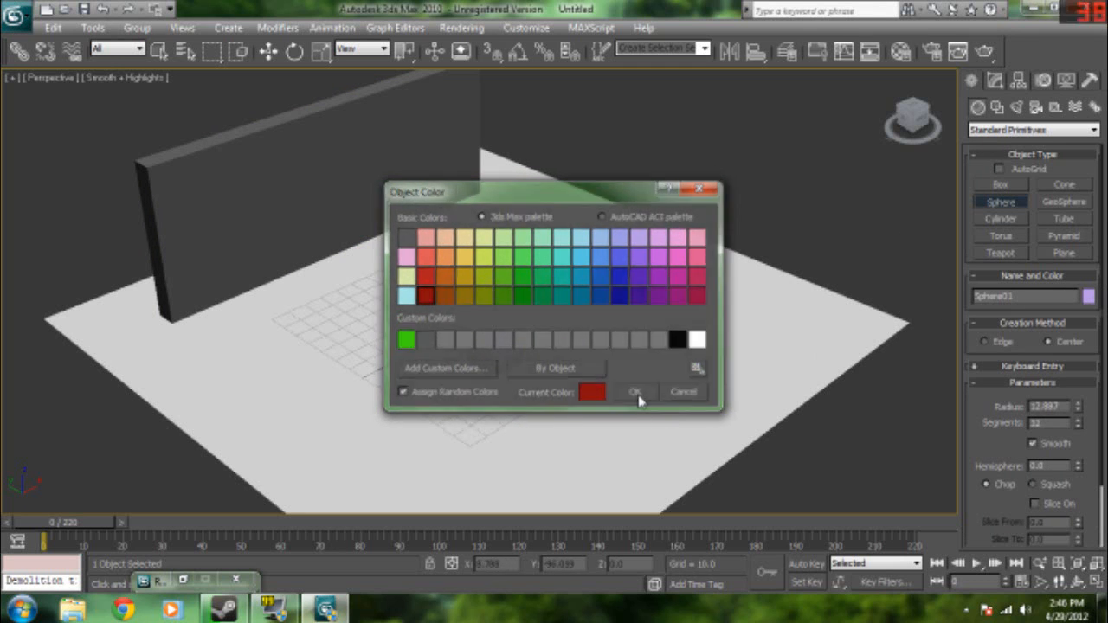
click(637, 391)
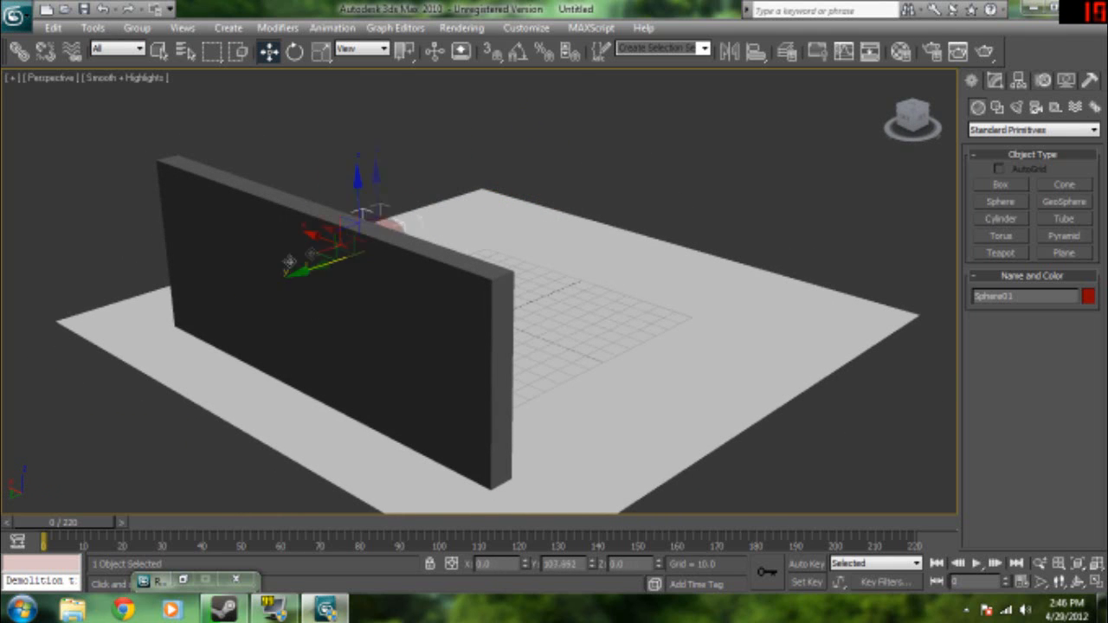
Place the ball at its start, enable Auto Key and move it to its end position.
drag(338, 234, 741, 124)
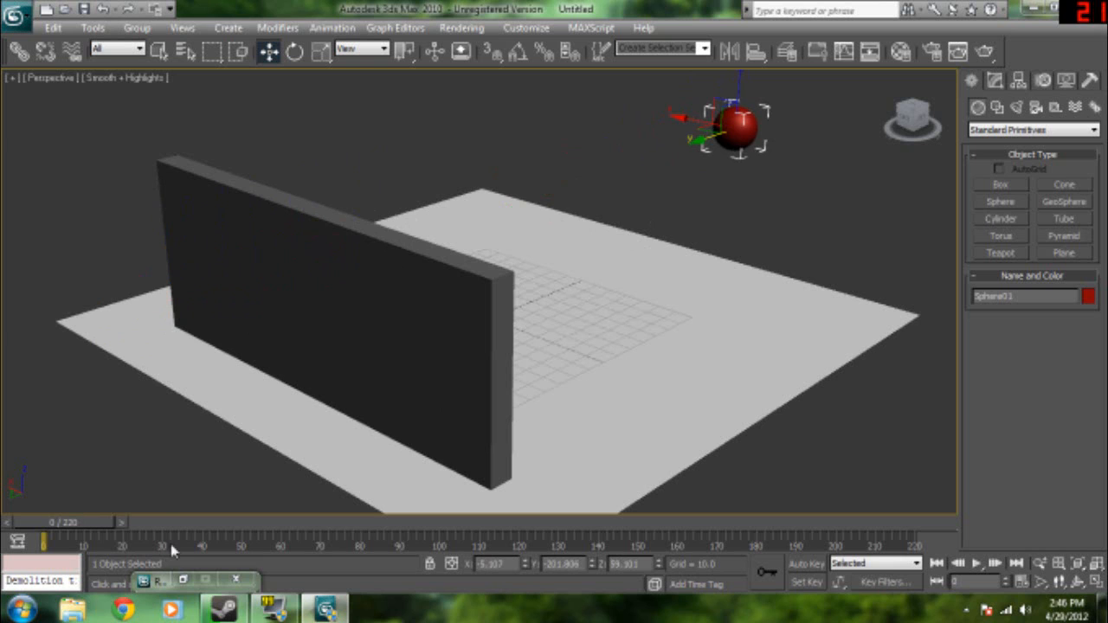
mouse_move(848, 557)
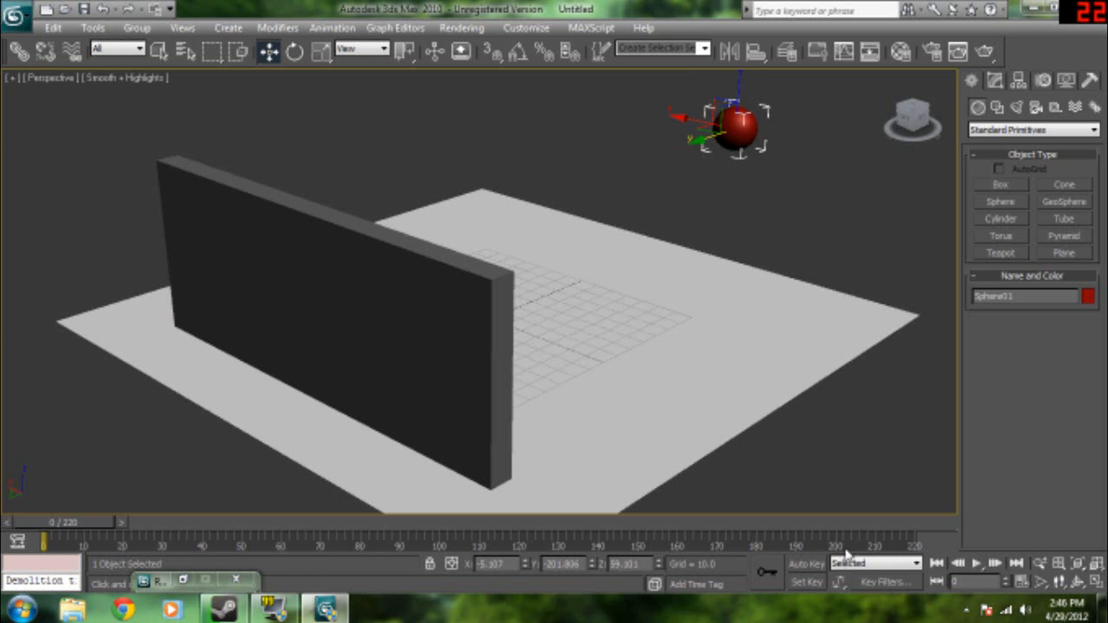
click(807, 562)
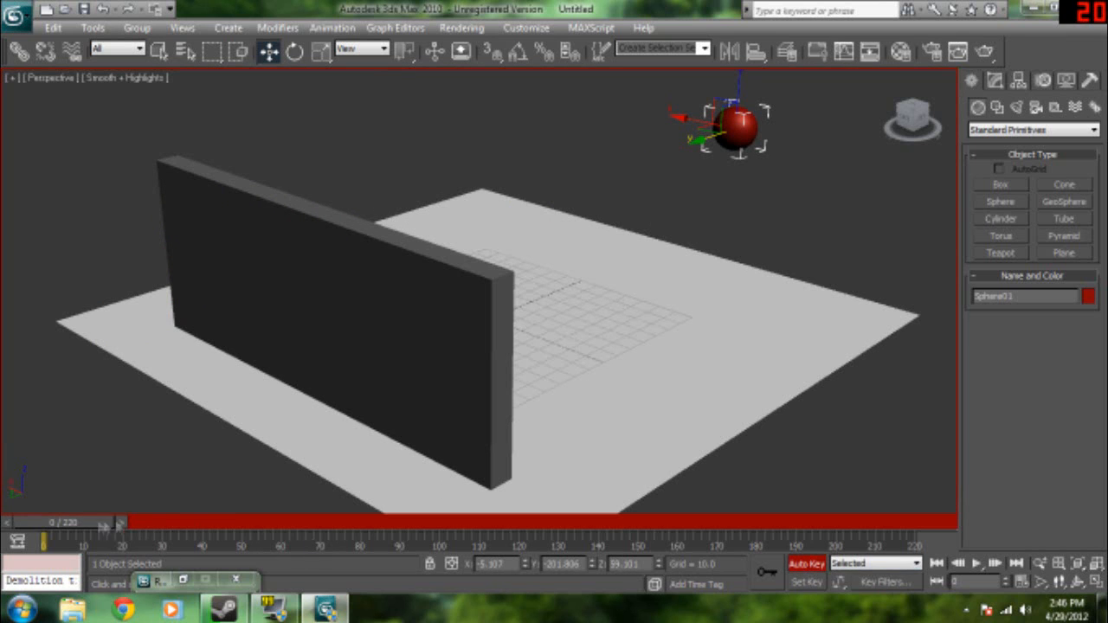
drag(44, 540, 242, 540)
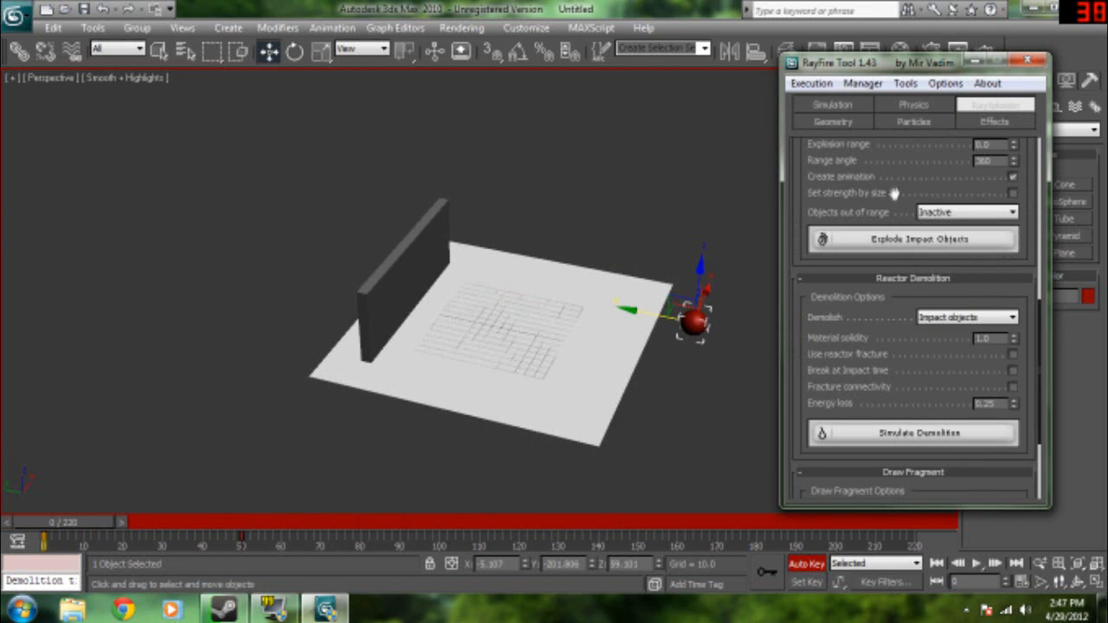
Add Box01 as a RayFire impact object and fragment it for the collision.
click(831, 104)
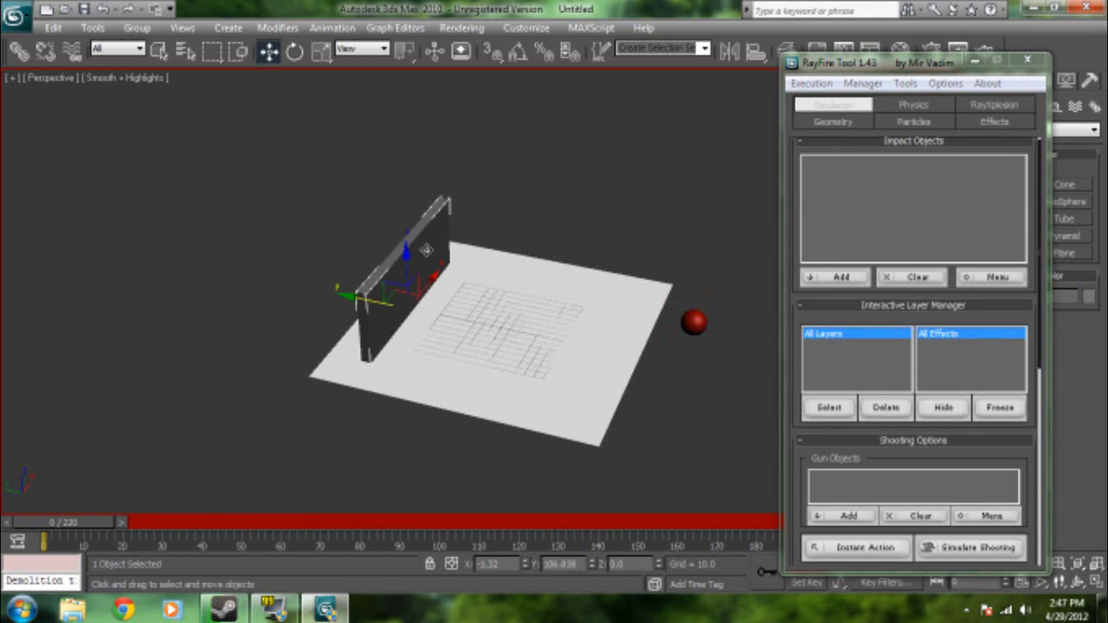
click(840, 277)
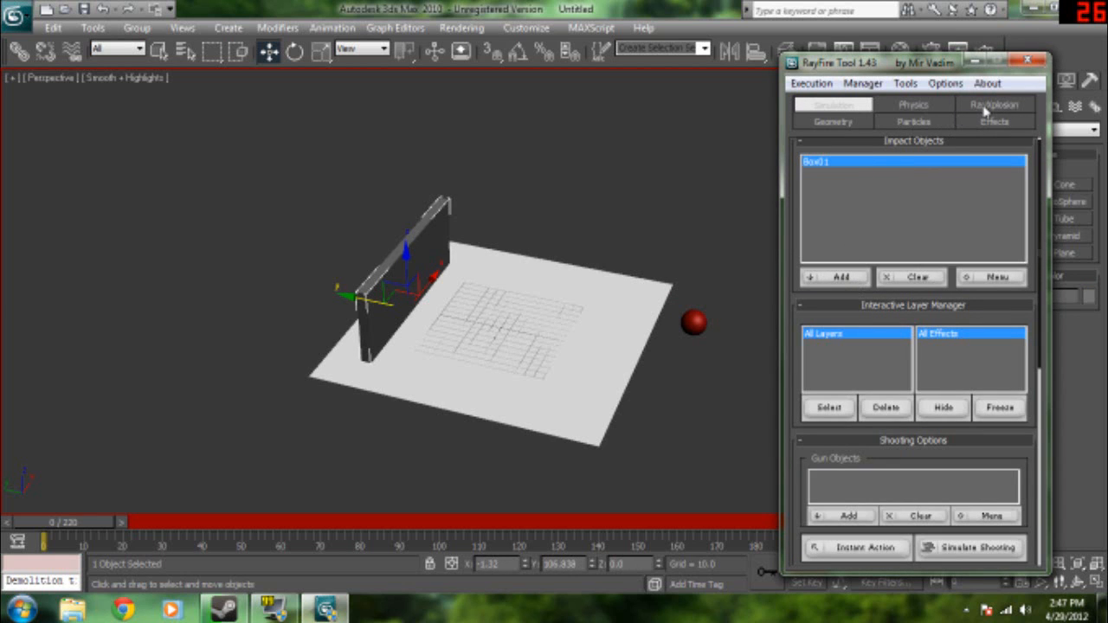
click(994, 104)
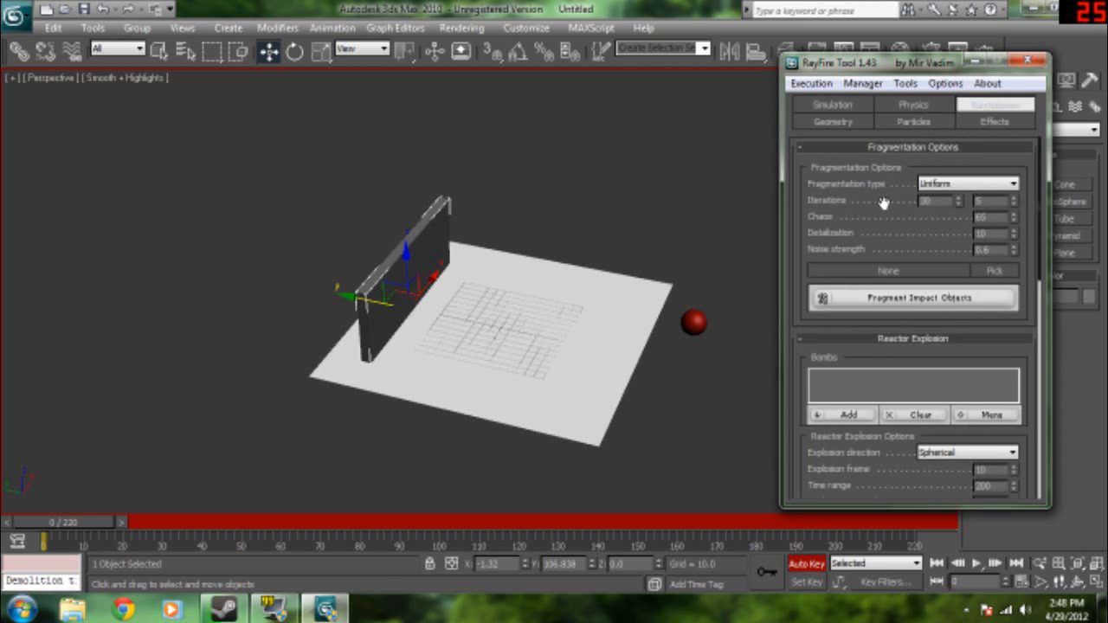
mouse_move(857, 275)
text(35)
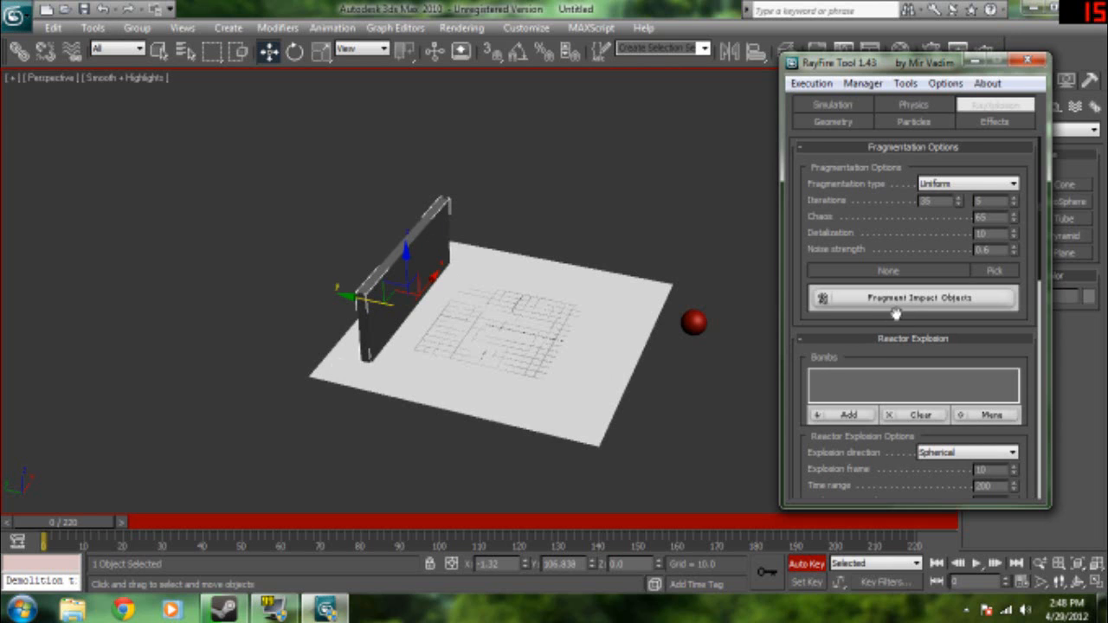
click(914, 298)
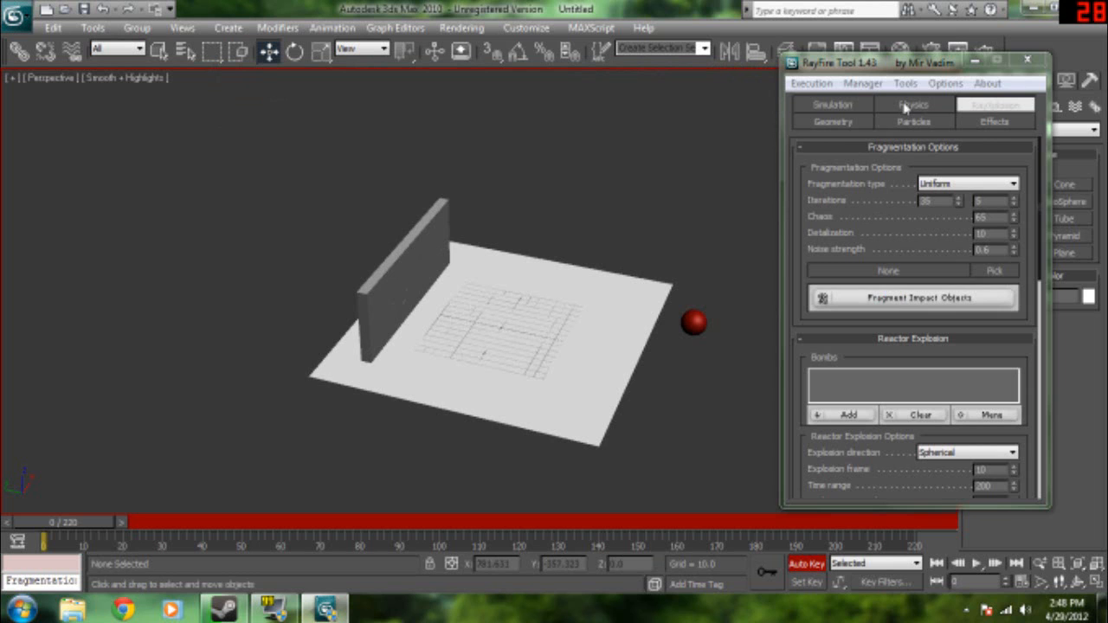
Add Sphere01 and Plane01 as unyielding objects, keep Concave Mesh geometry, fragments inactive.
click(914, 104)
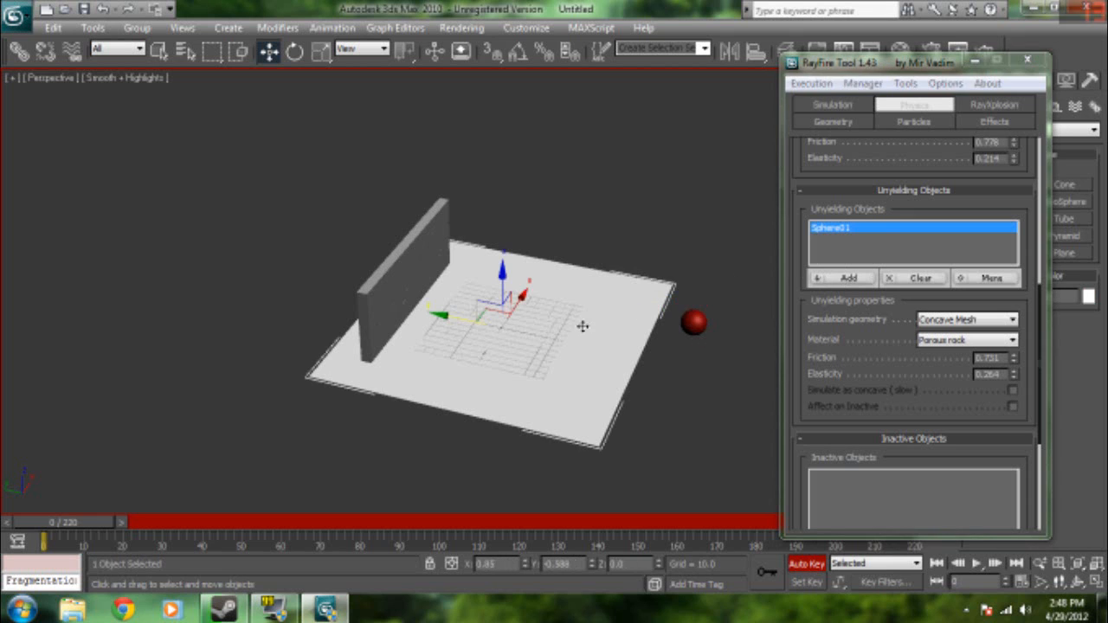
click(839, 277)
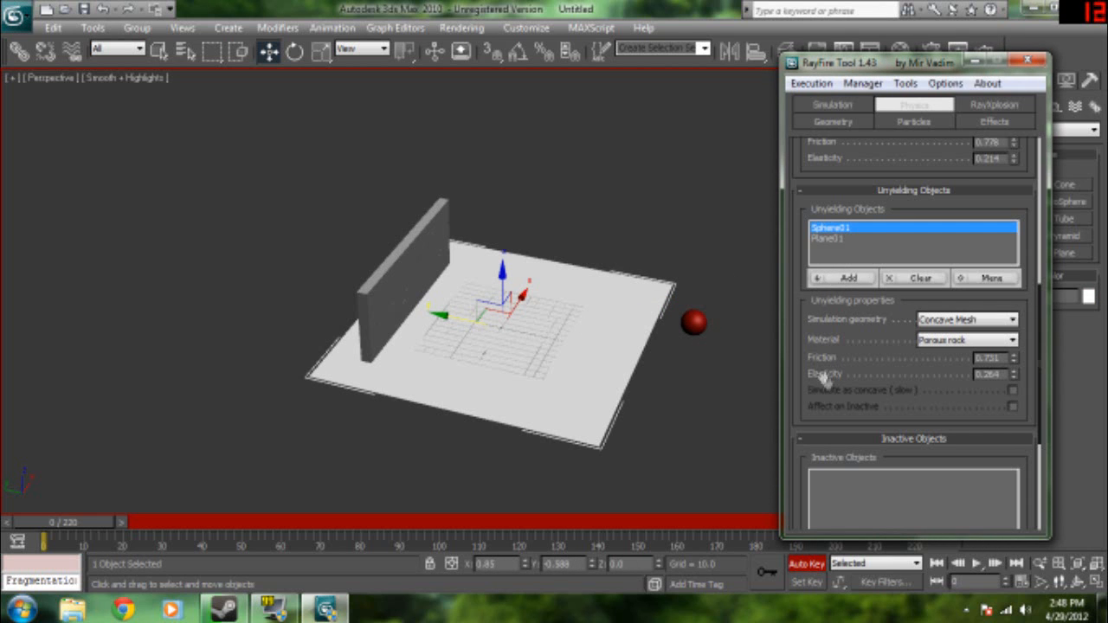
scroll(down, 3)
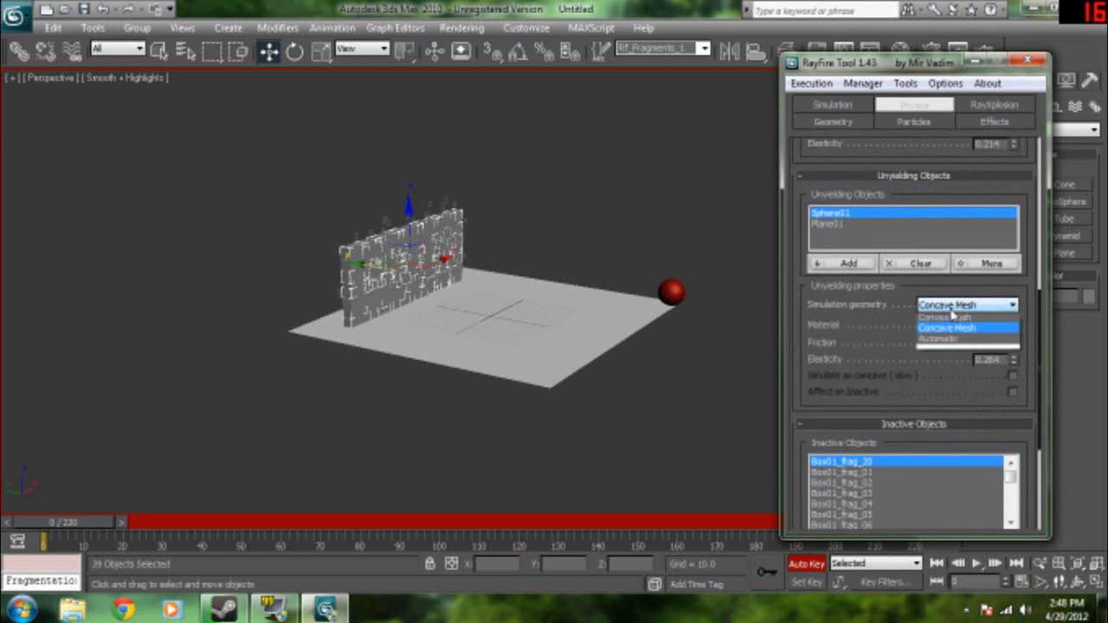
click(945, 327)
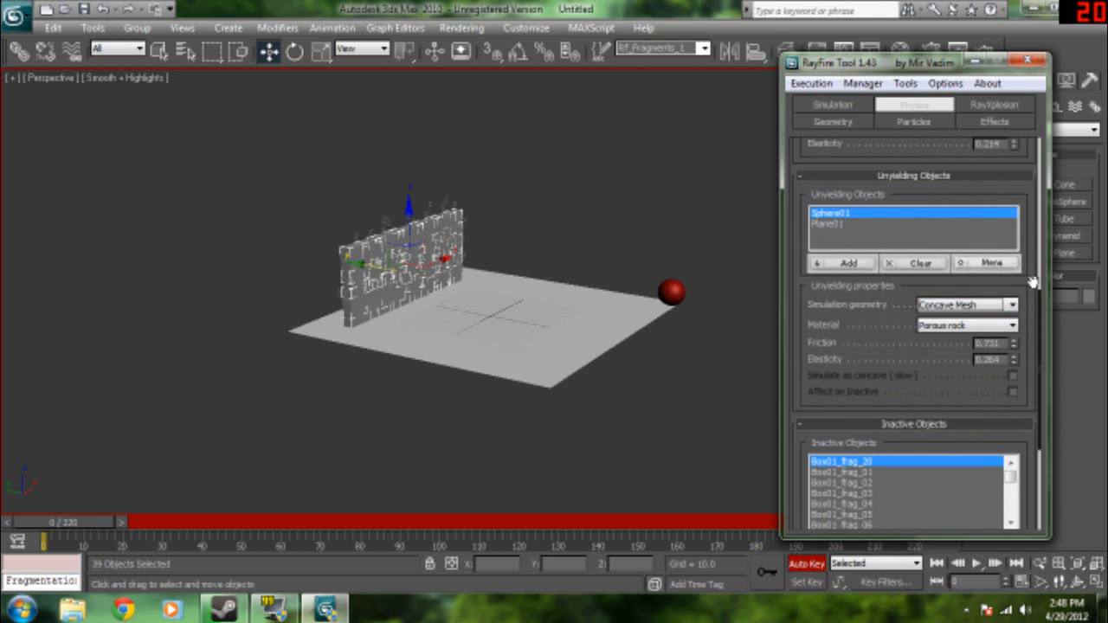
click(966, 305)
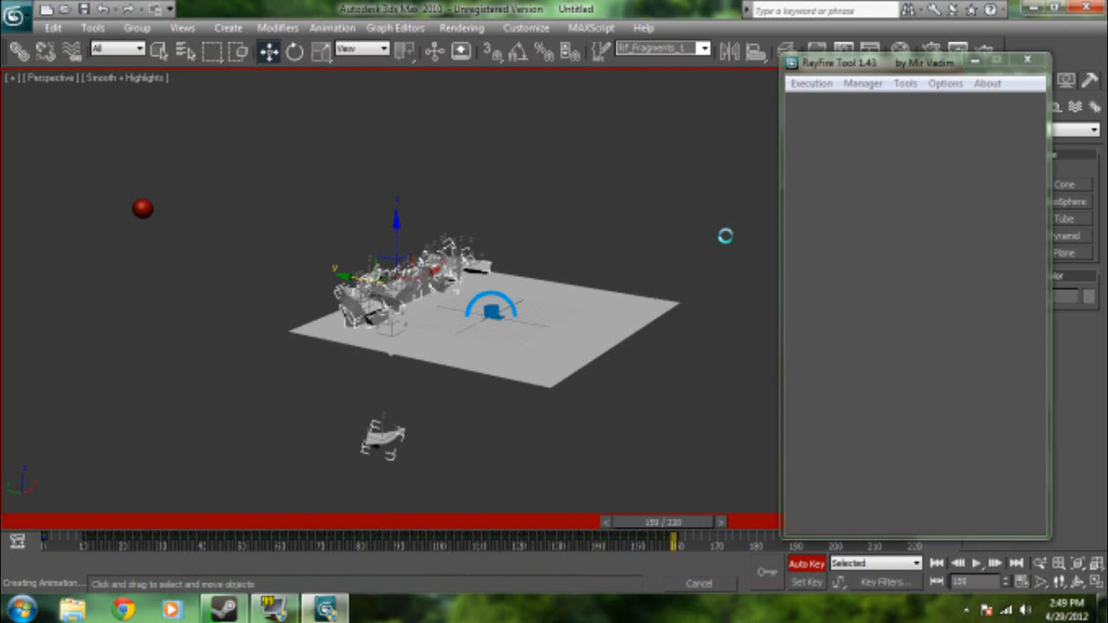
Create the wall demolition animation via RayFire's Physical Options and let the simulation run.
click(914, 104)
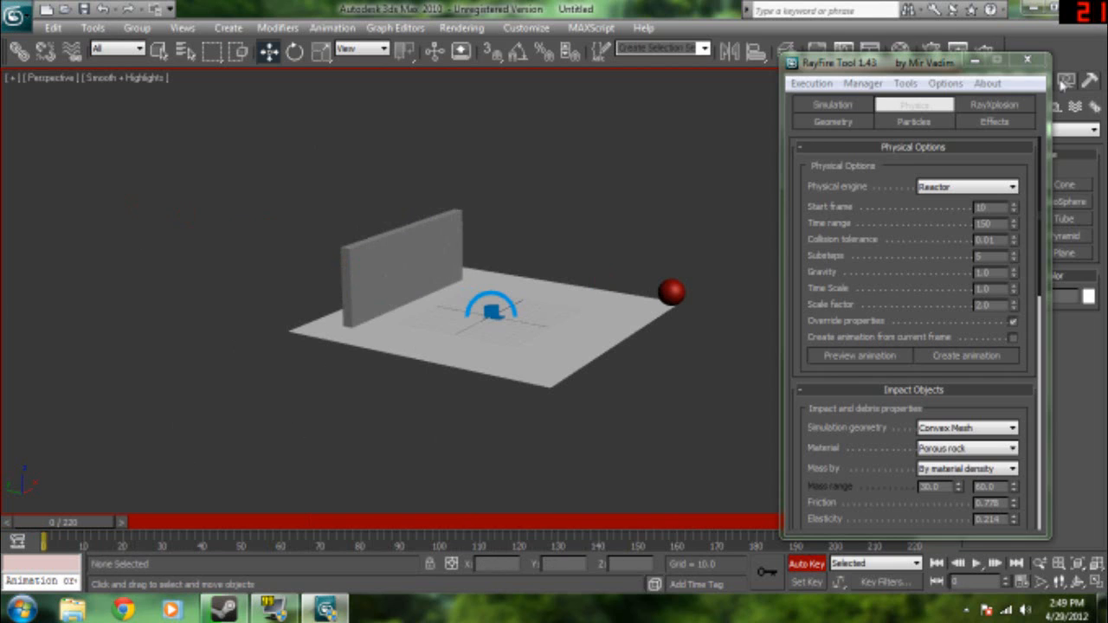
Close the RayFire Tool window and start playback of the shattering animation.
click(1027, 61)
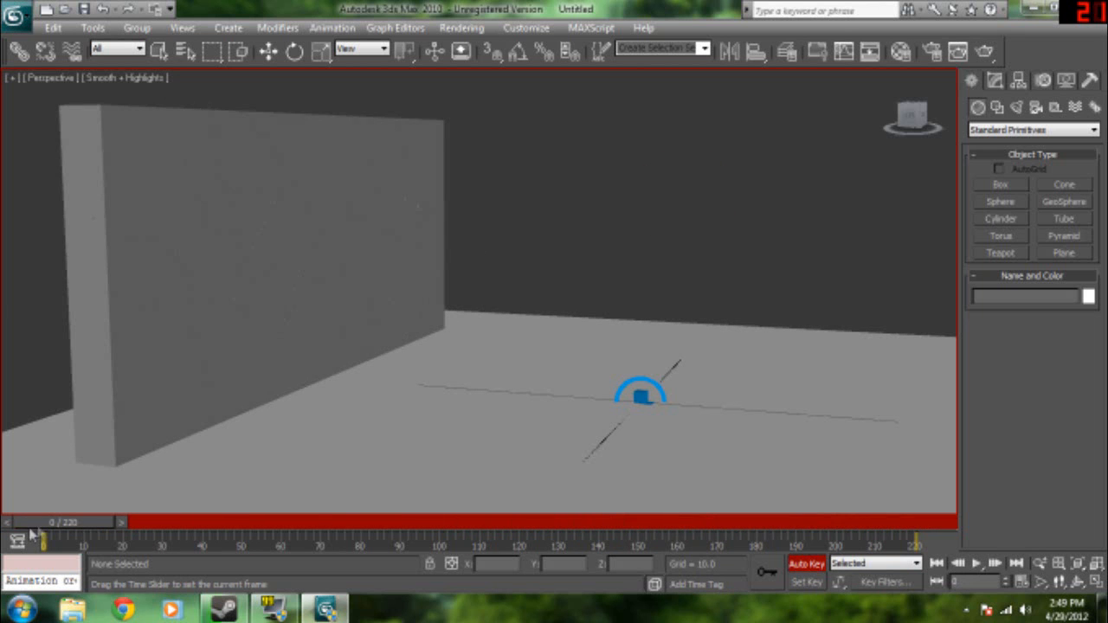
click(977, 563)
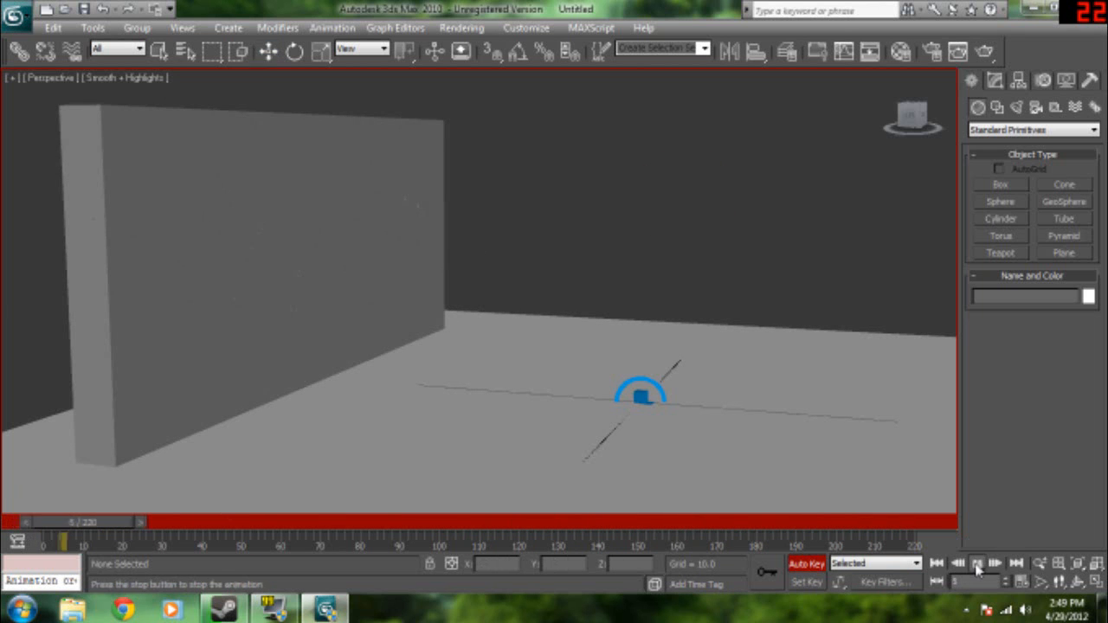